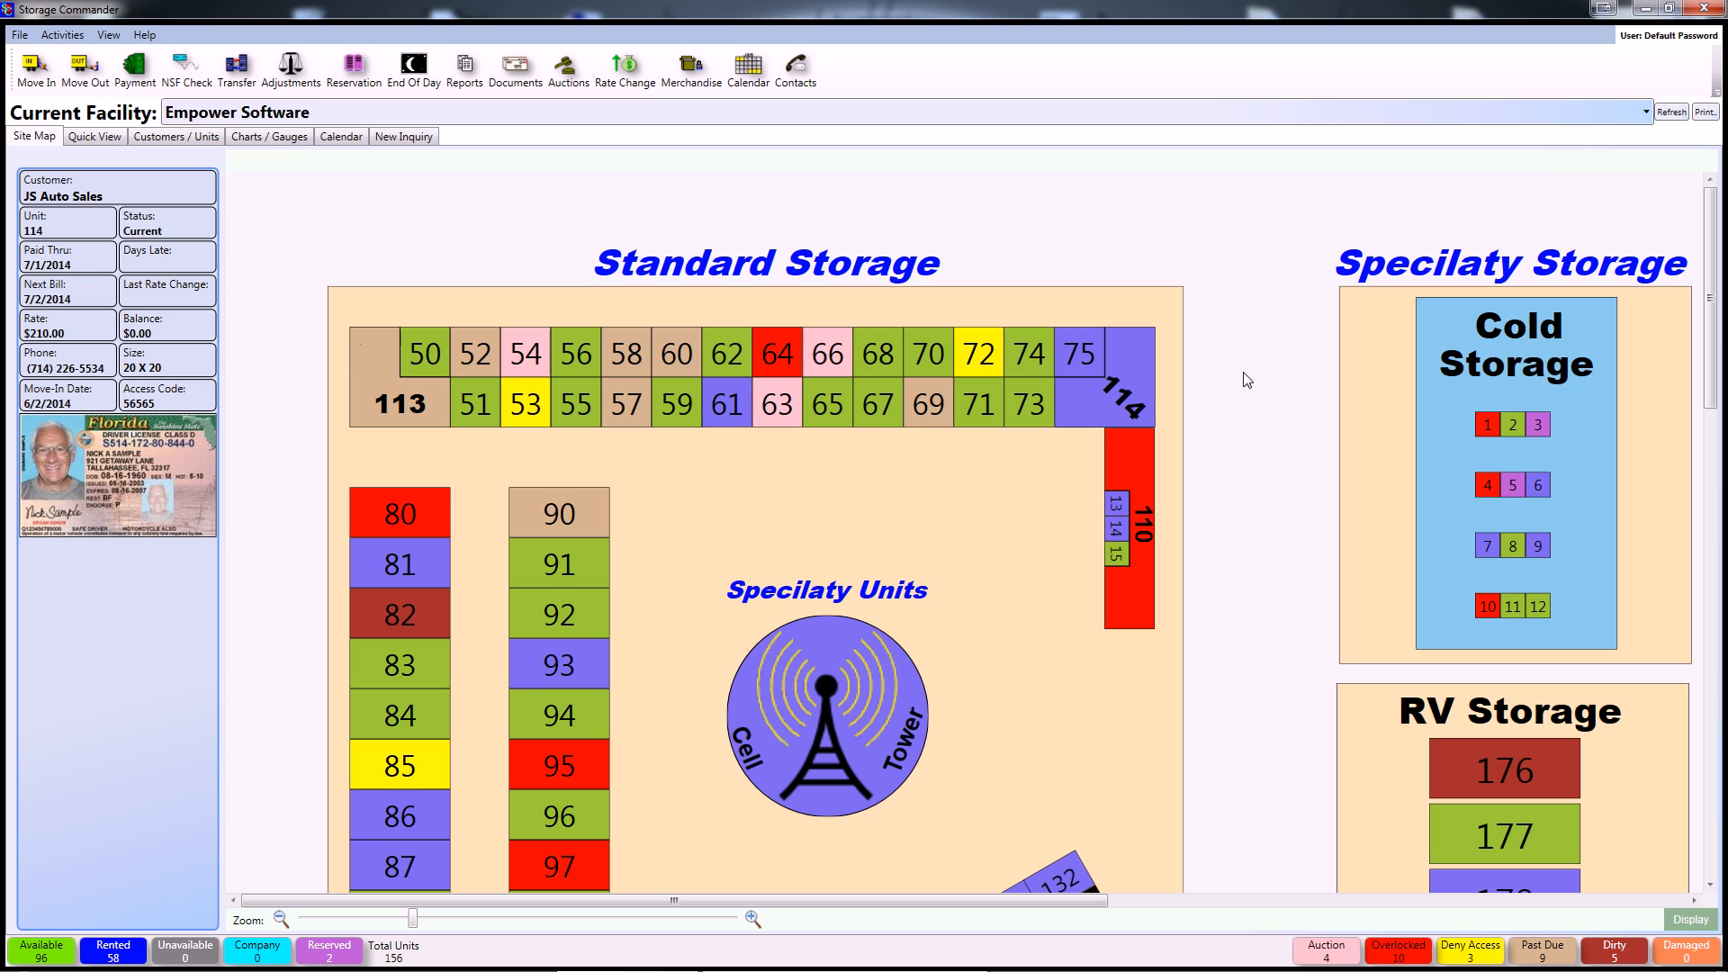
Open an adjustment on the unit 114 contract, then close it without recording anything.
left_click(1028, 353)
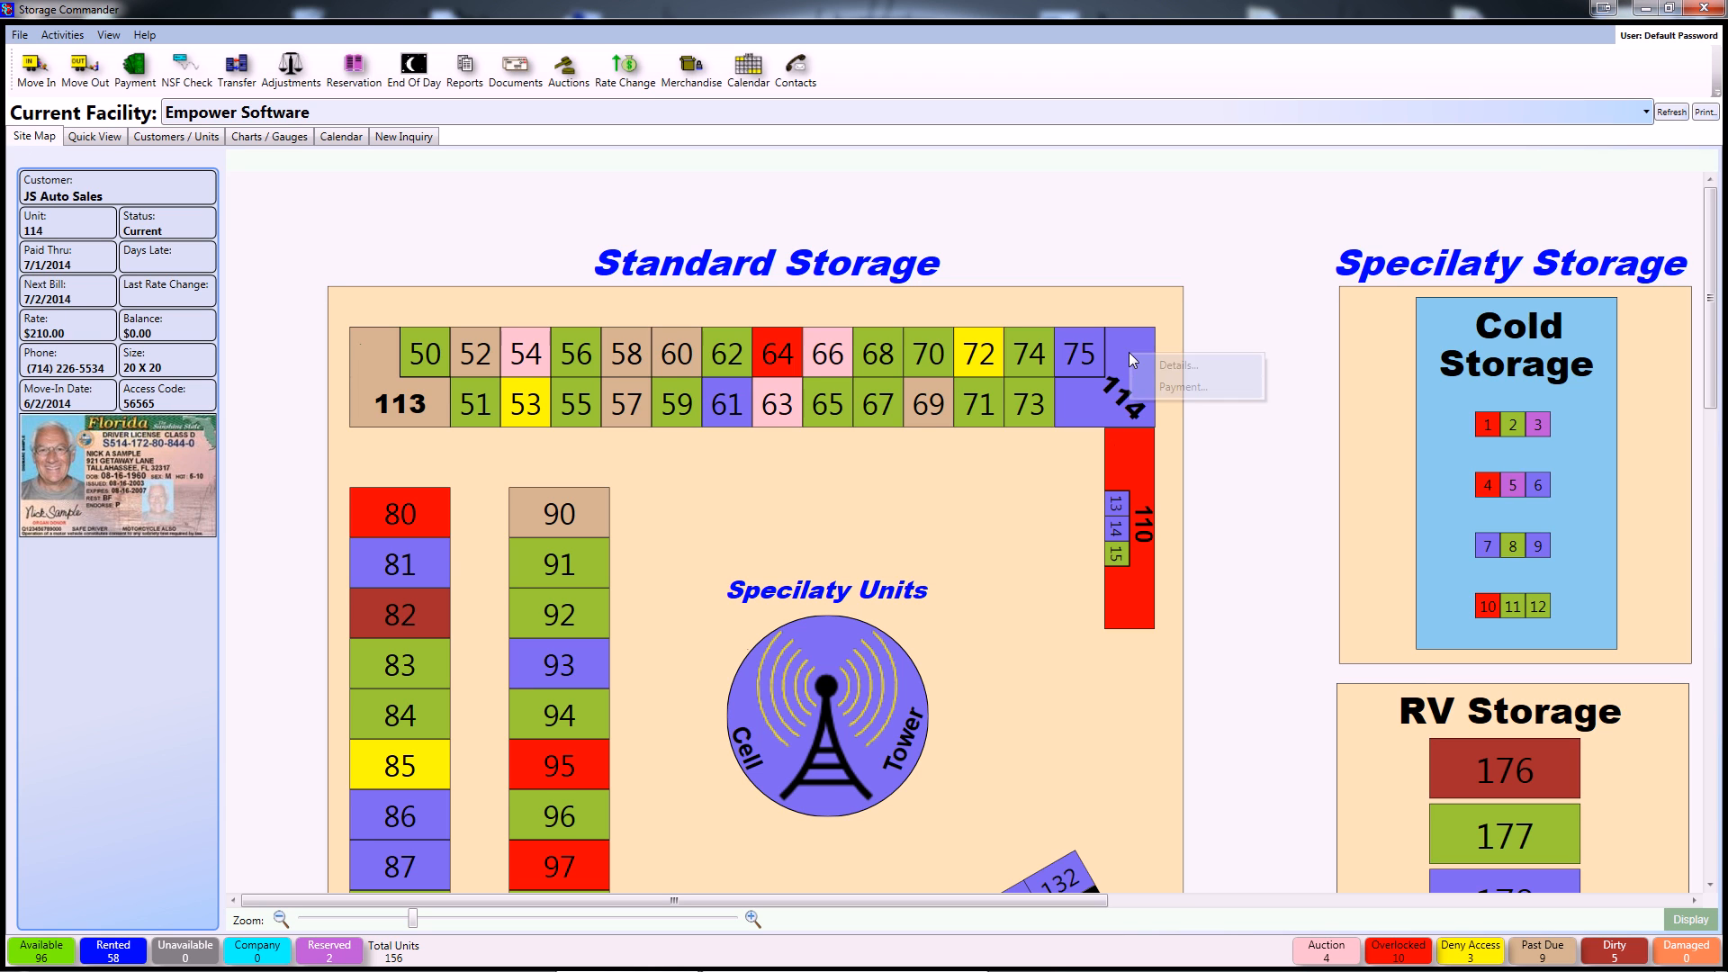
mouse_move(1219, 370)
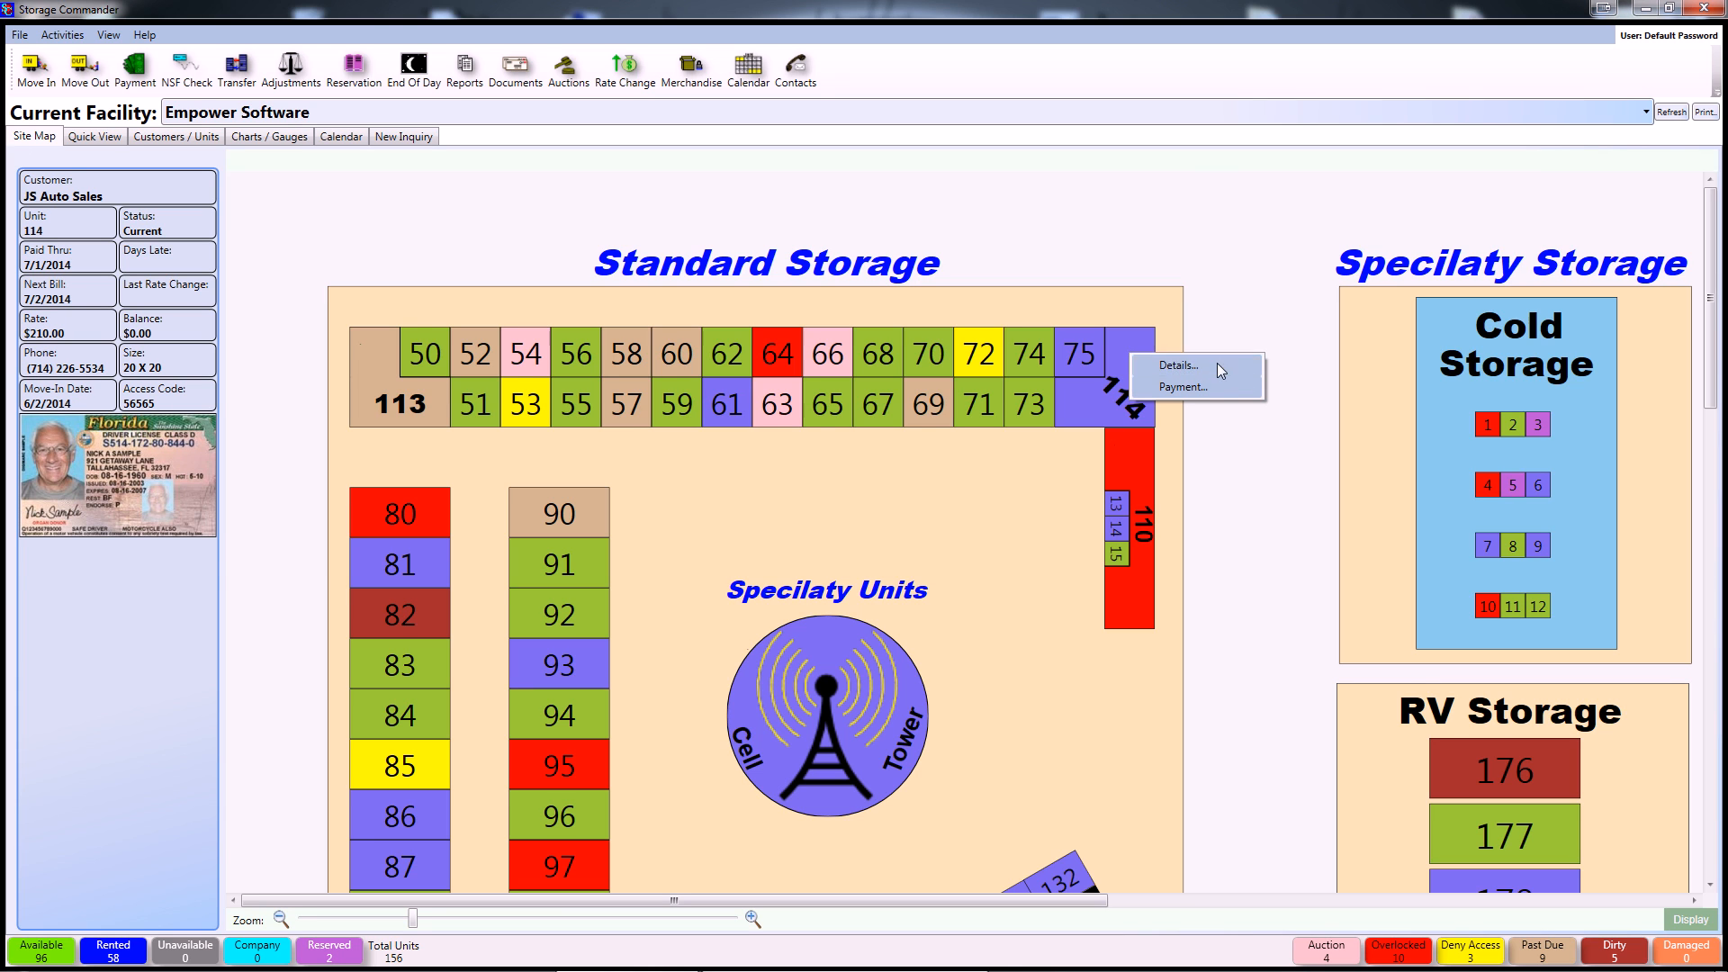
left_click(1174, 365)
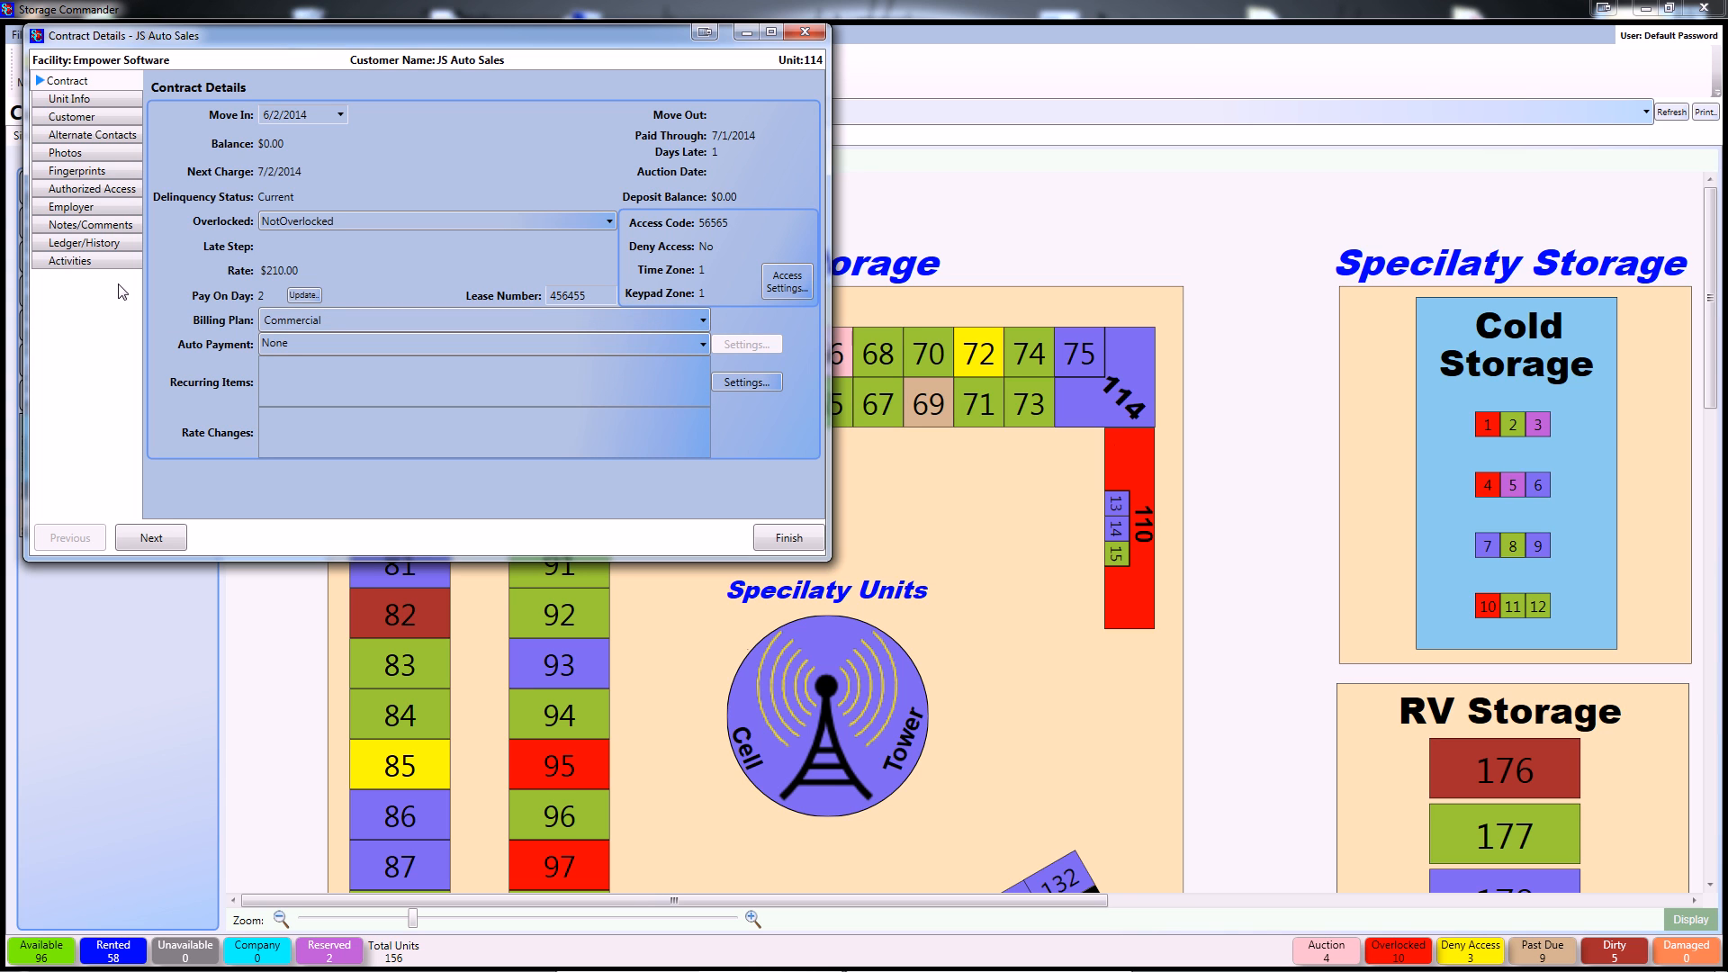
left_click(69, 260)
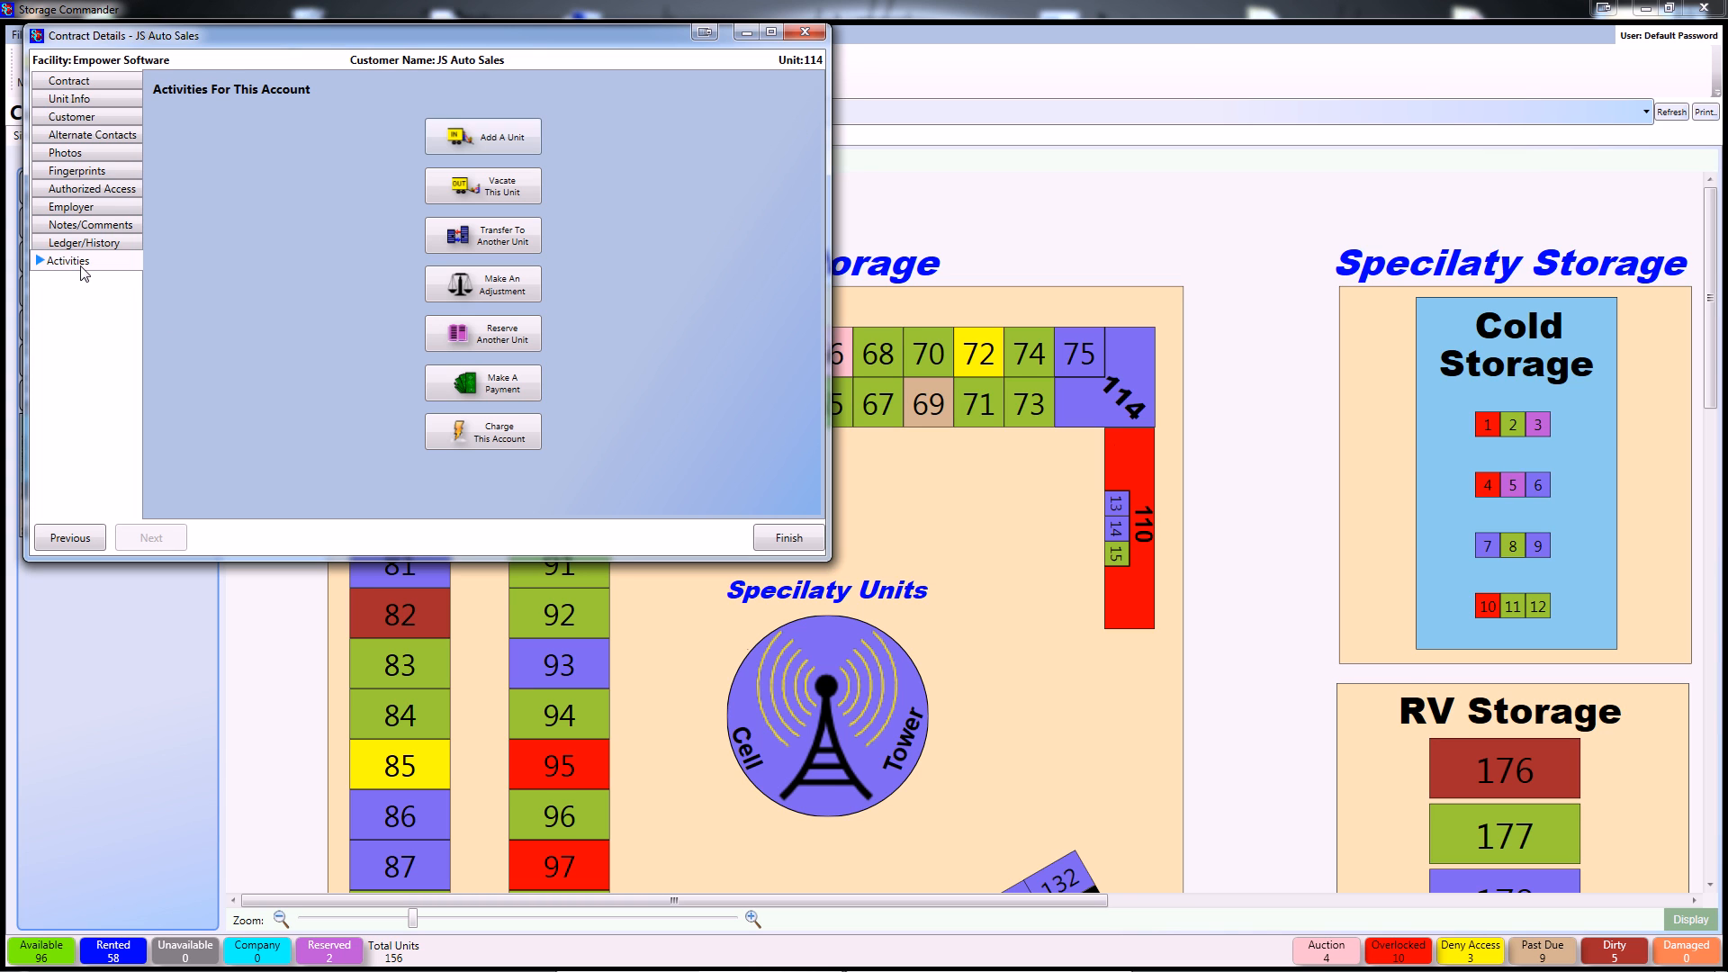
left_click(481, 283)
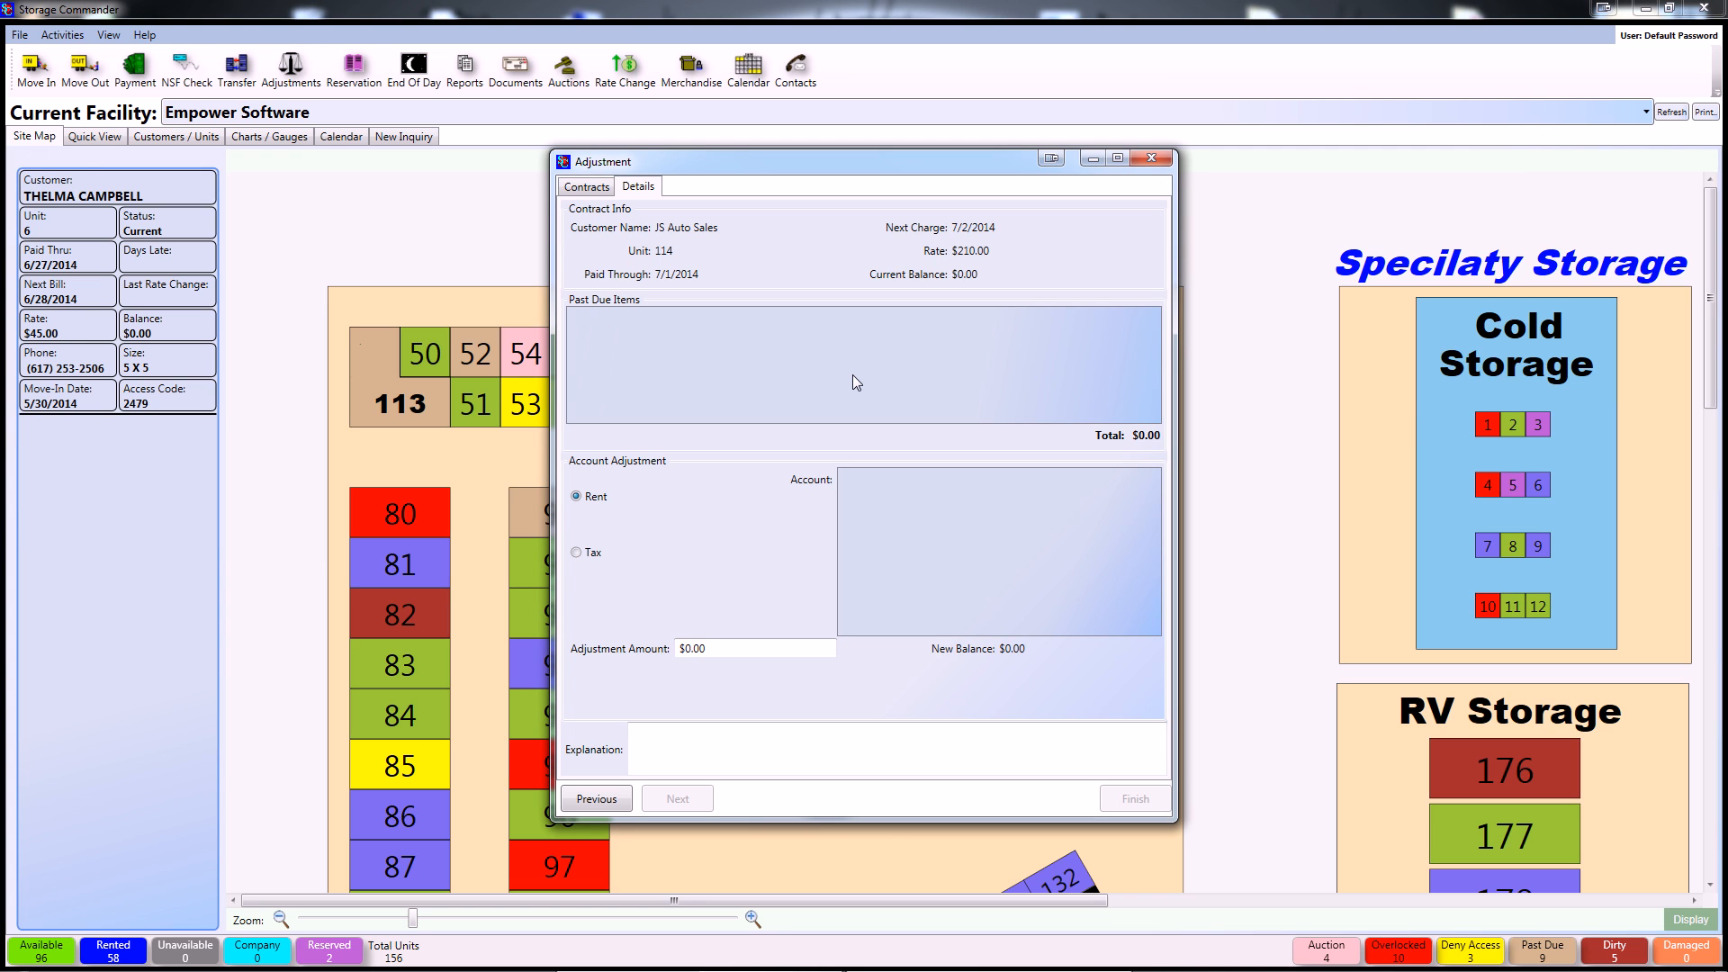
left_click(1153, 158)
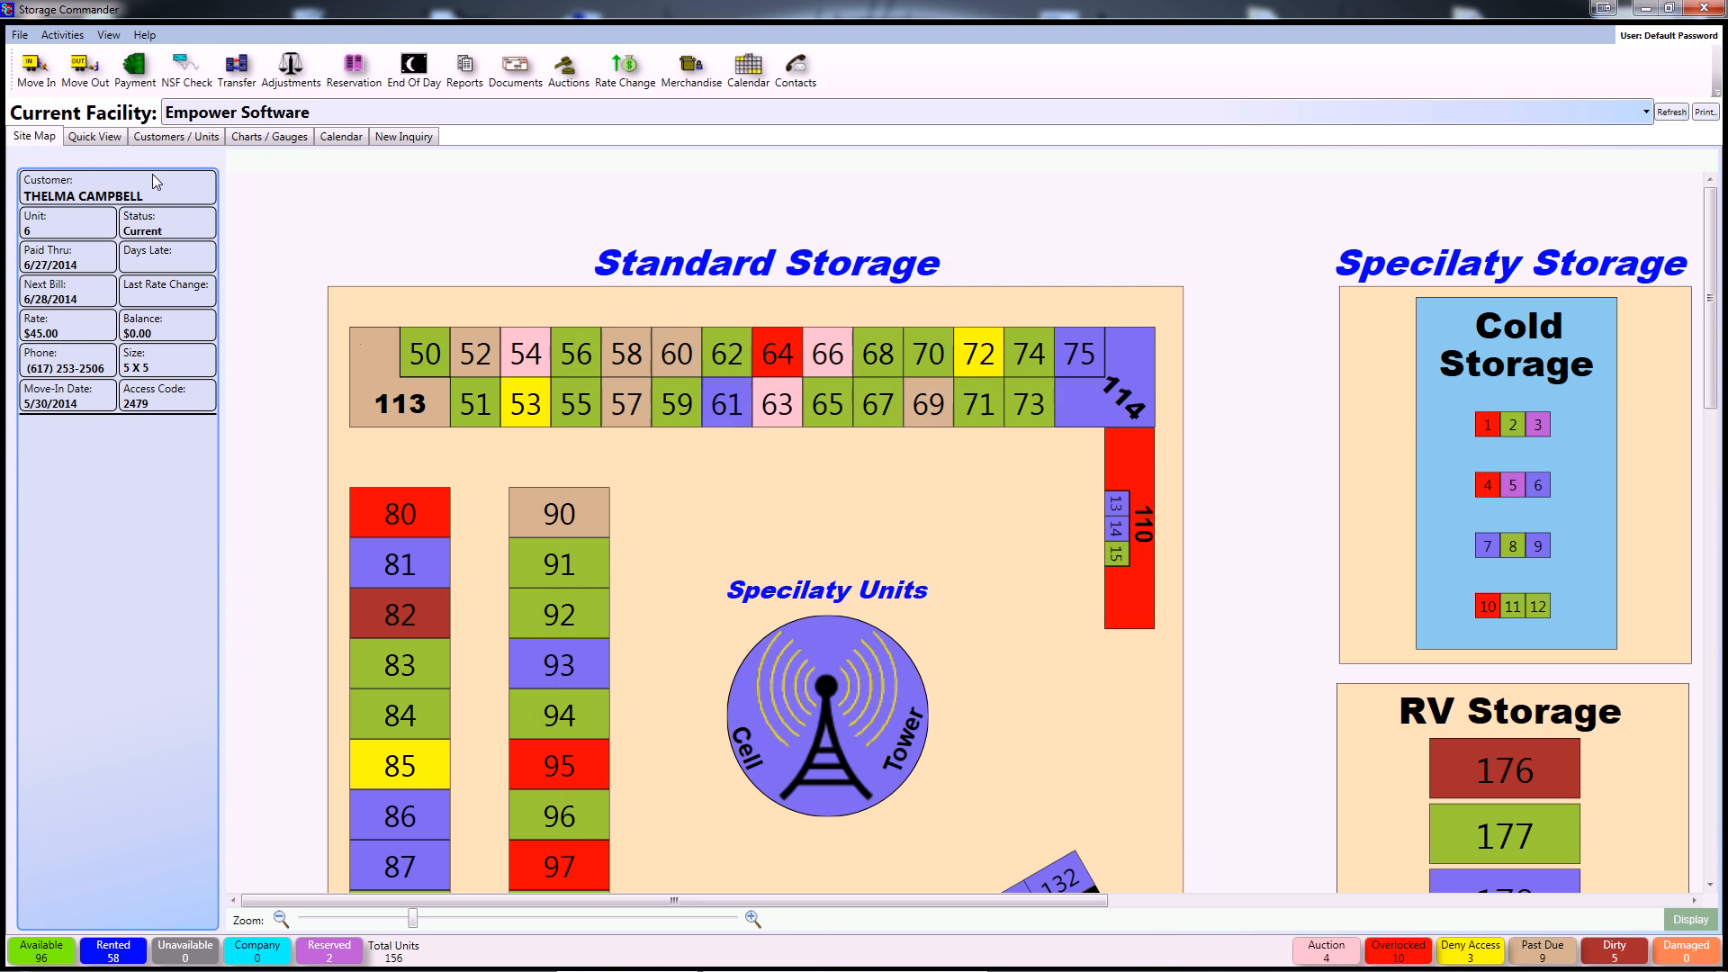
left_click(94, 136)
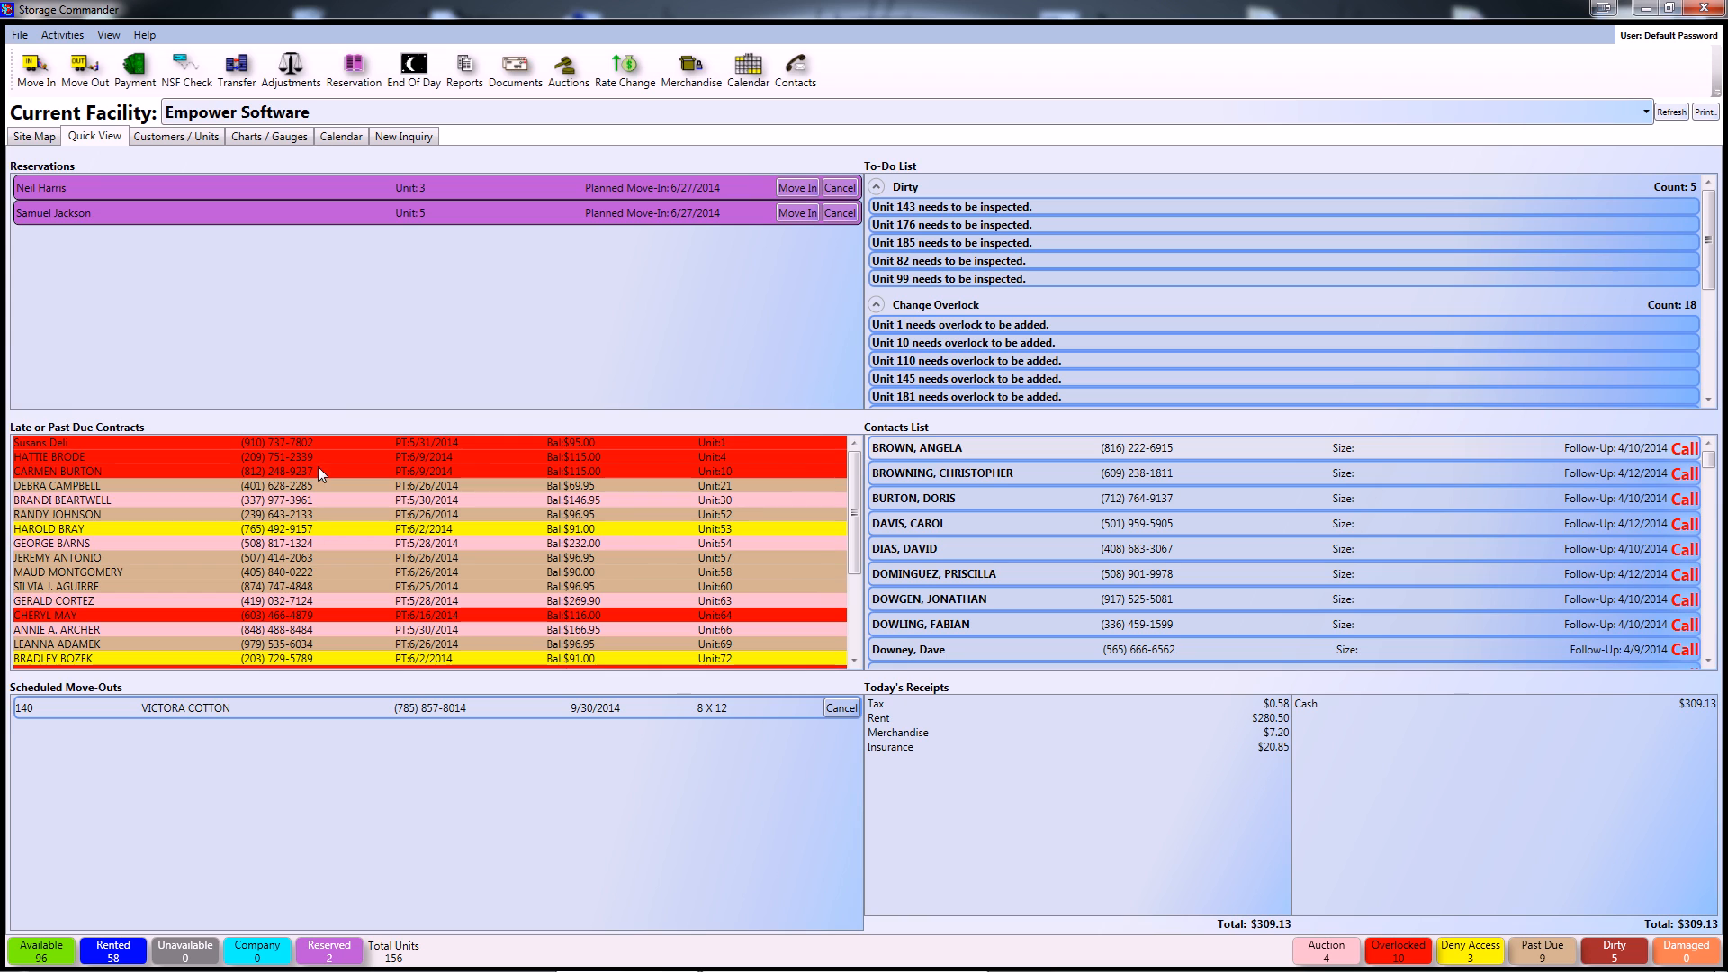
mouse_move(42, 458)
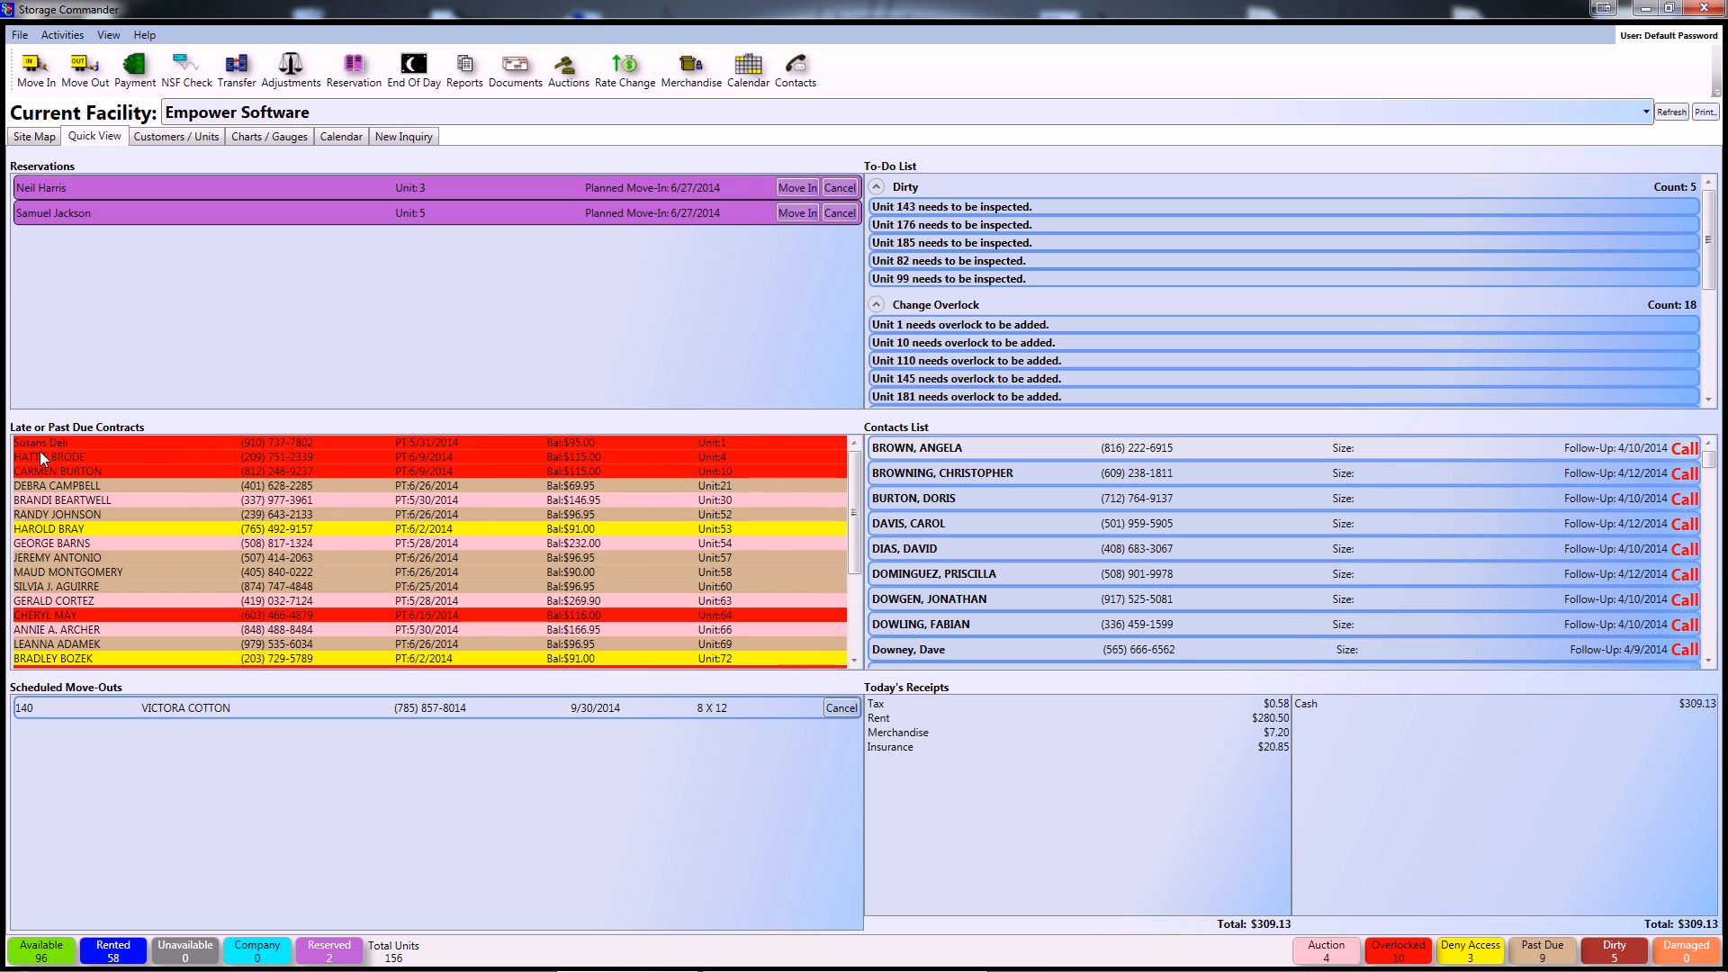
left_click(265, 456)
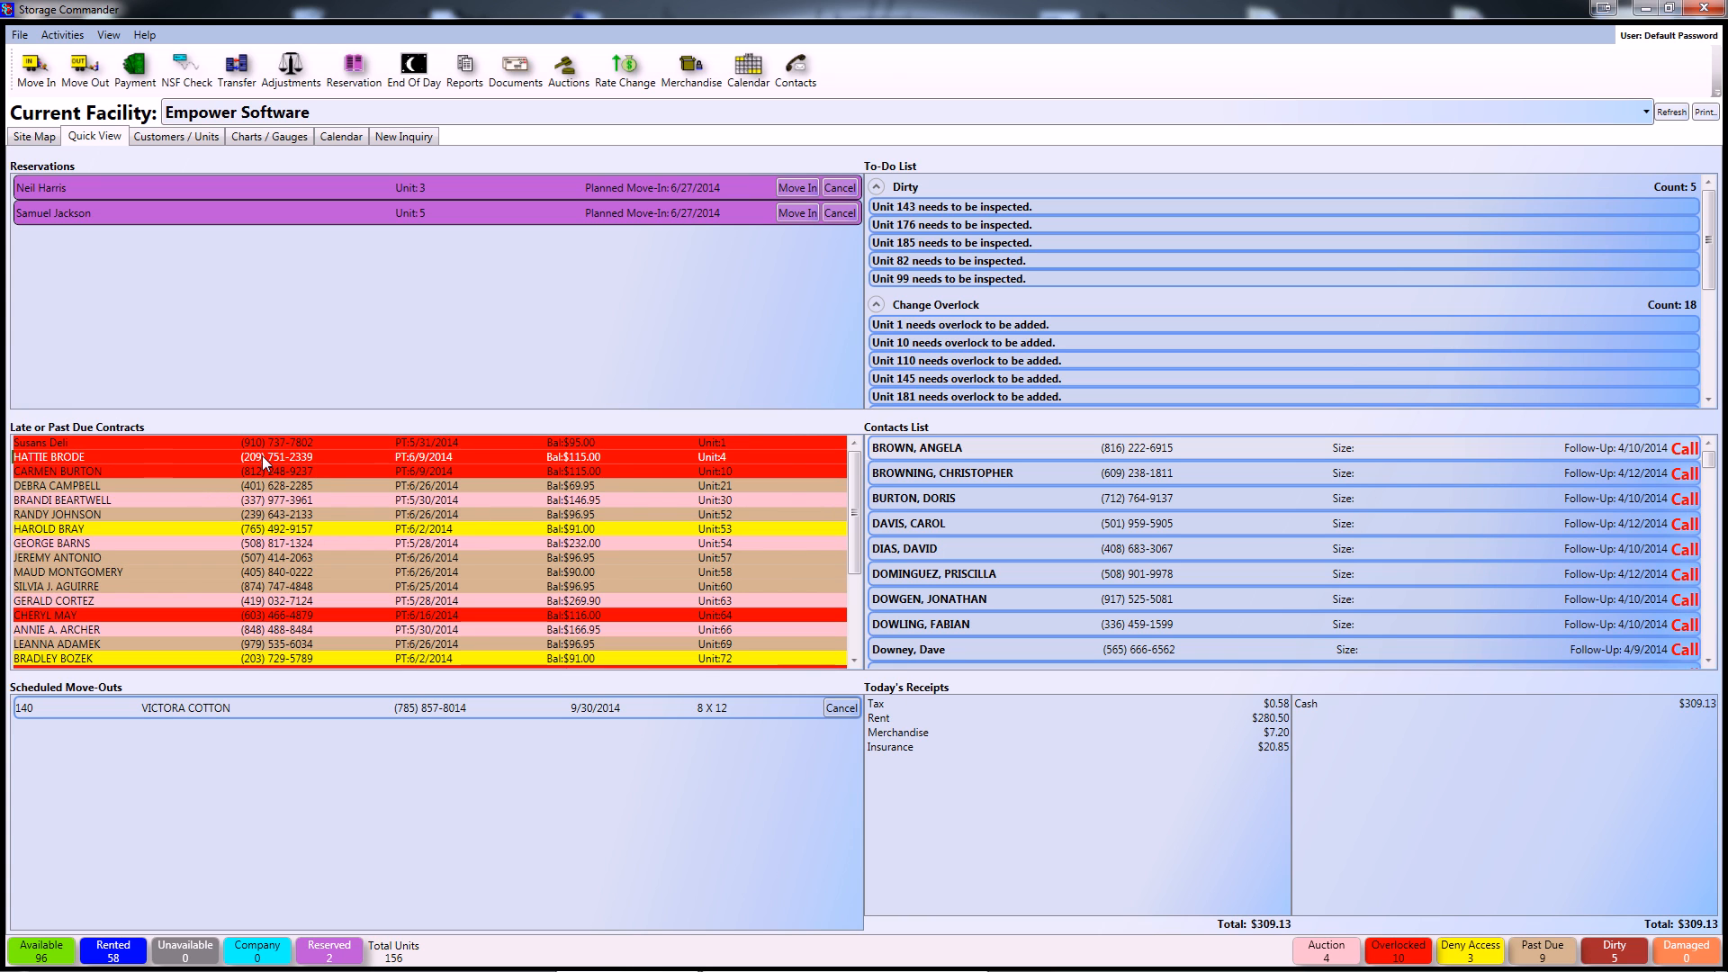
double_click(49, 456)
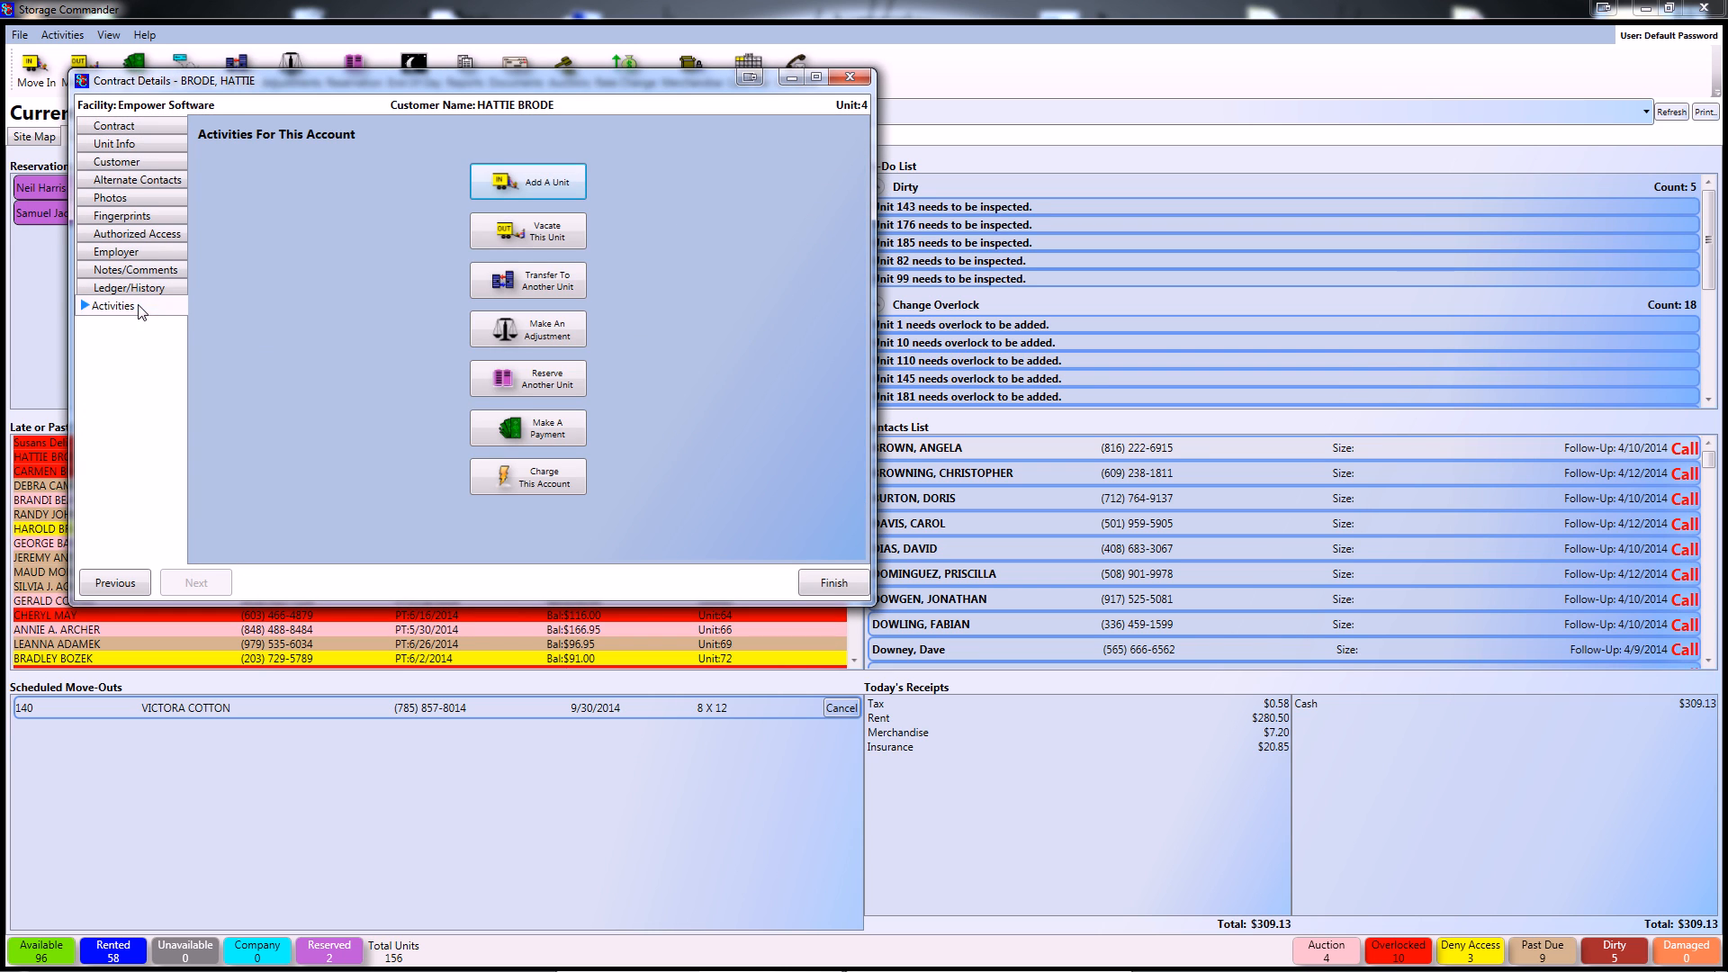
left_click(526, 328)
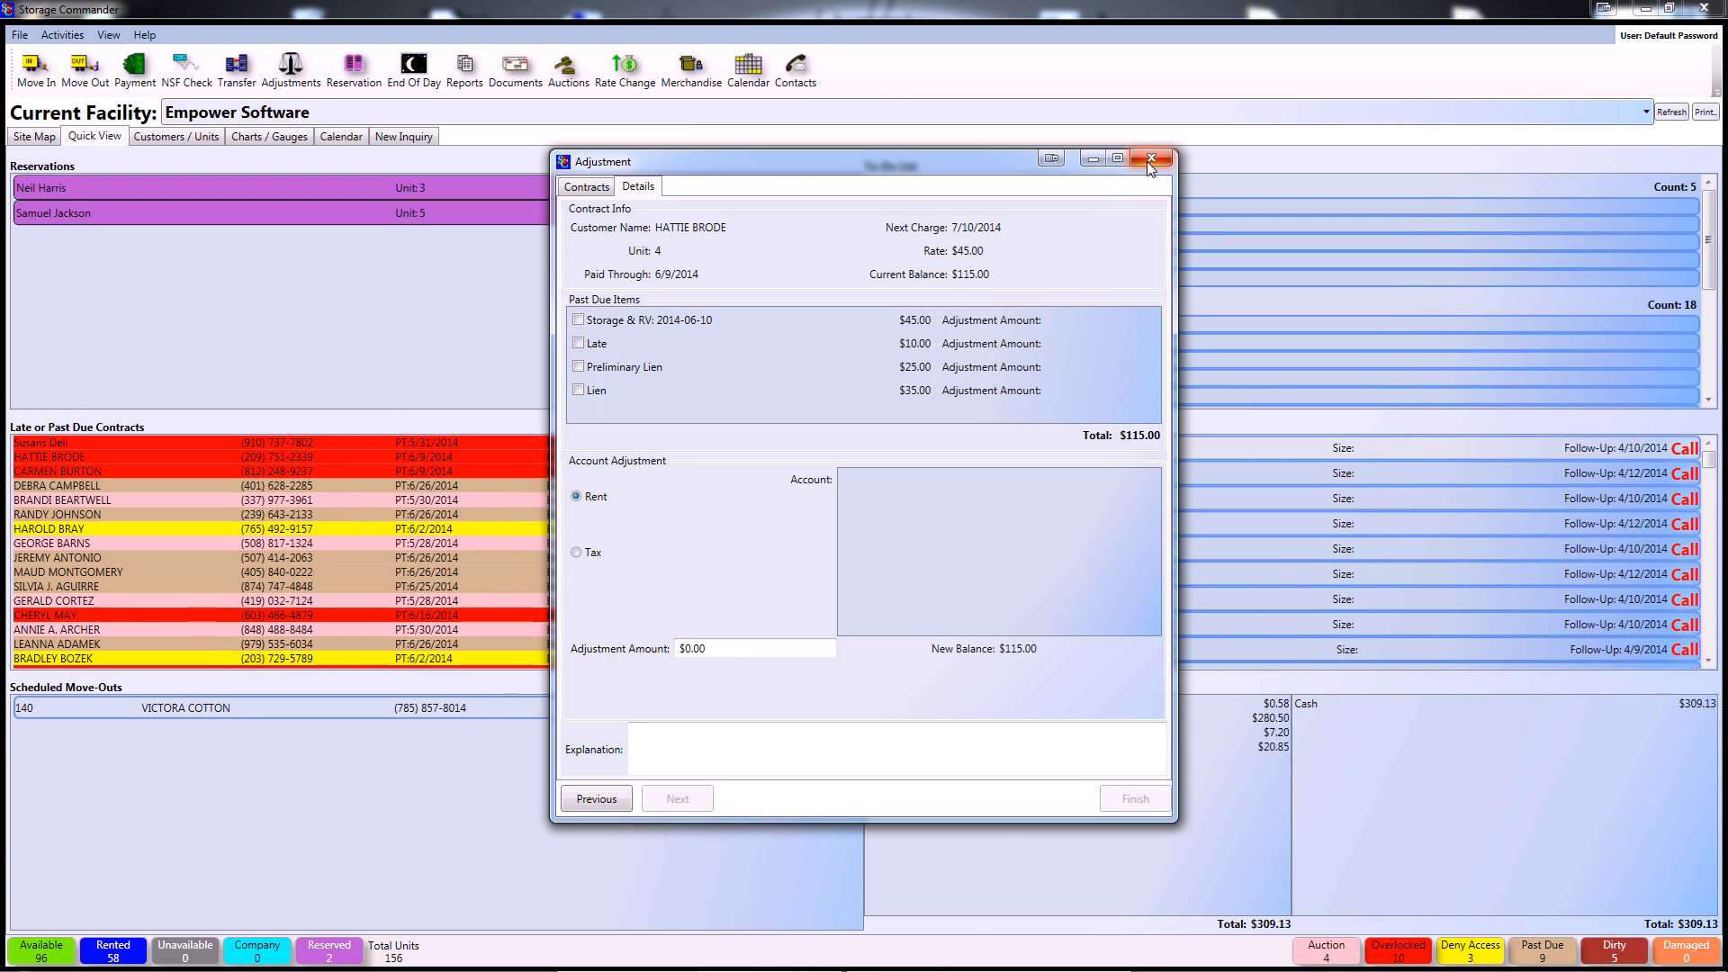
left_click(1154, 161)
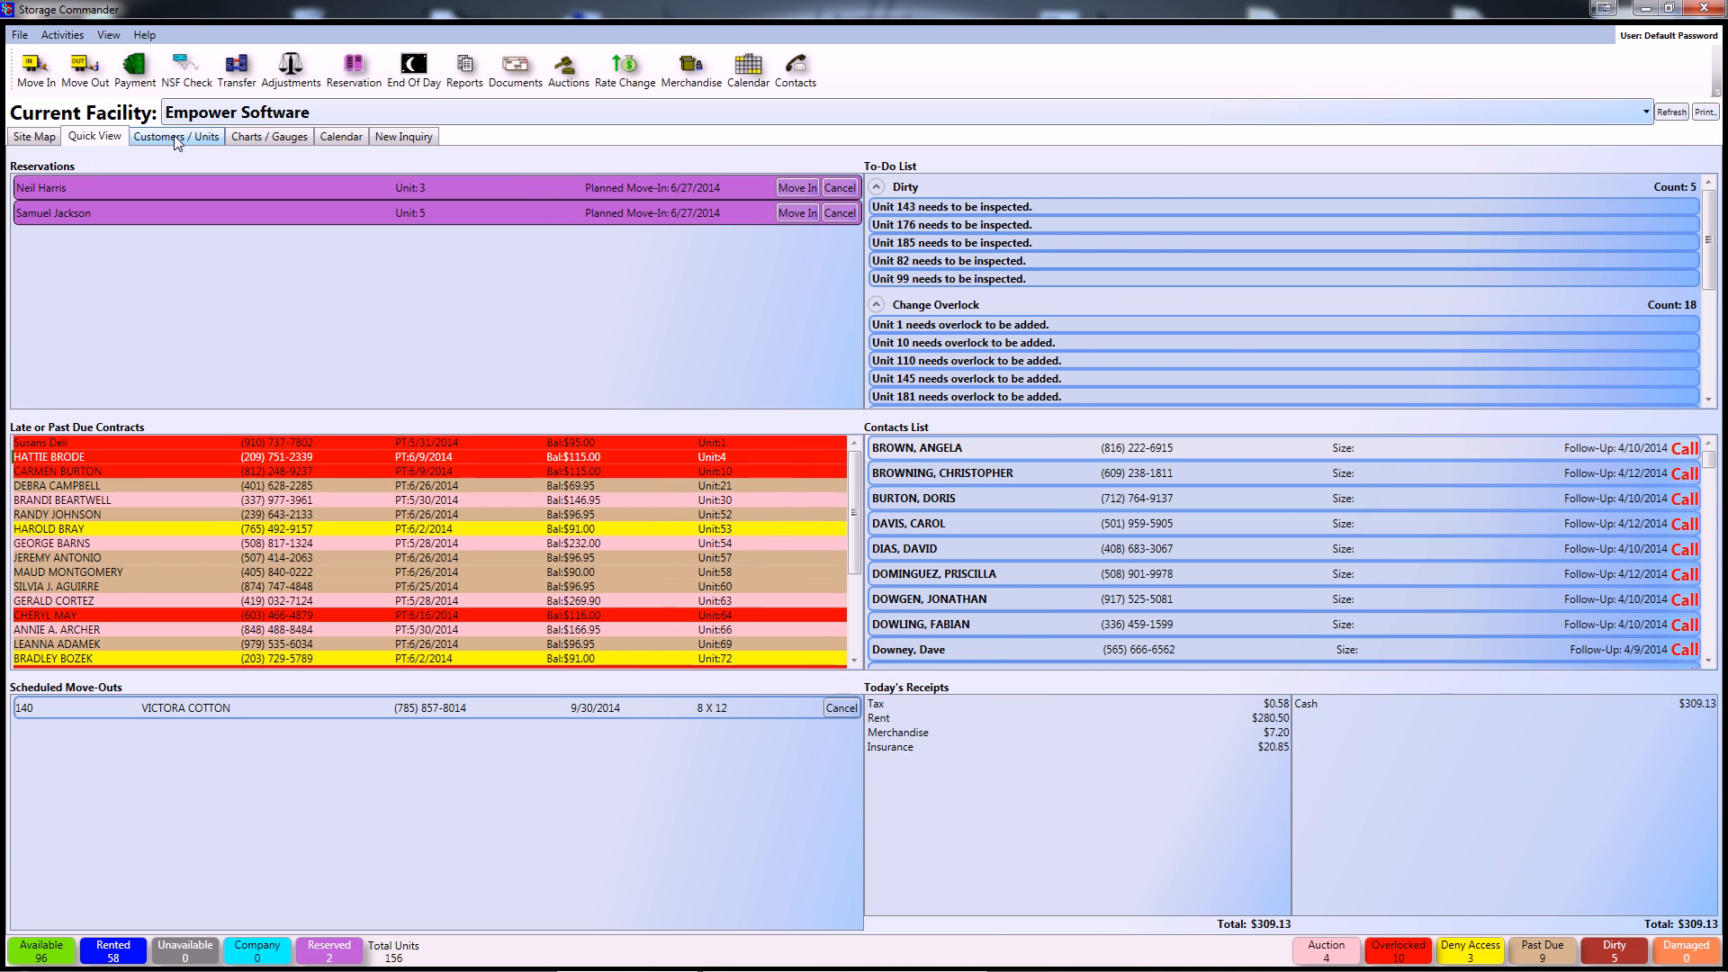
left_click(175, 136)
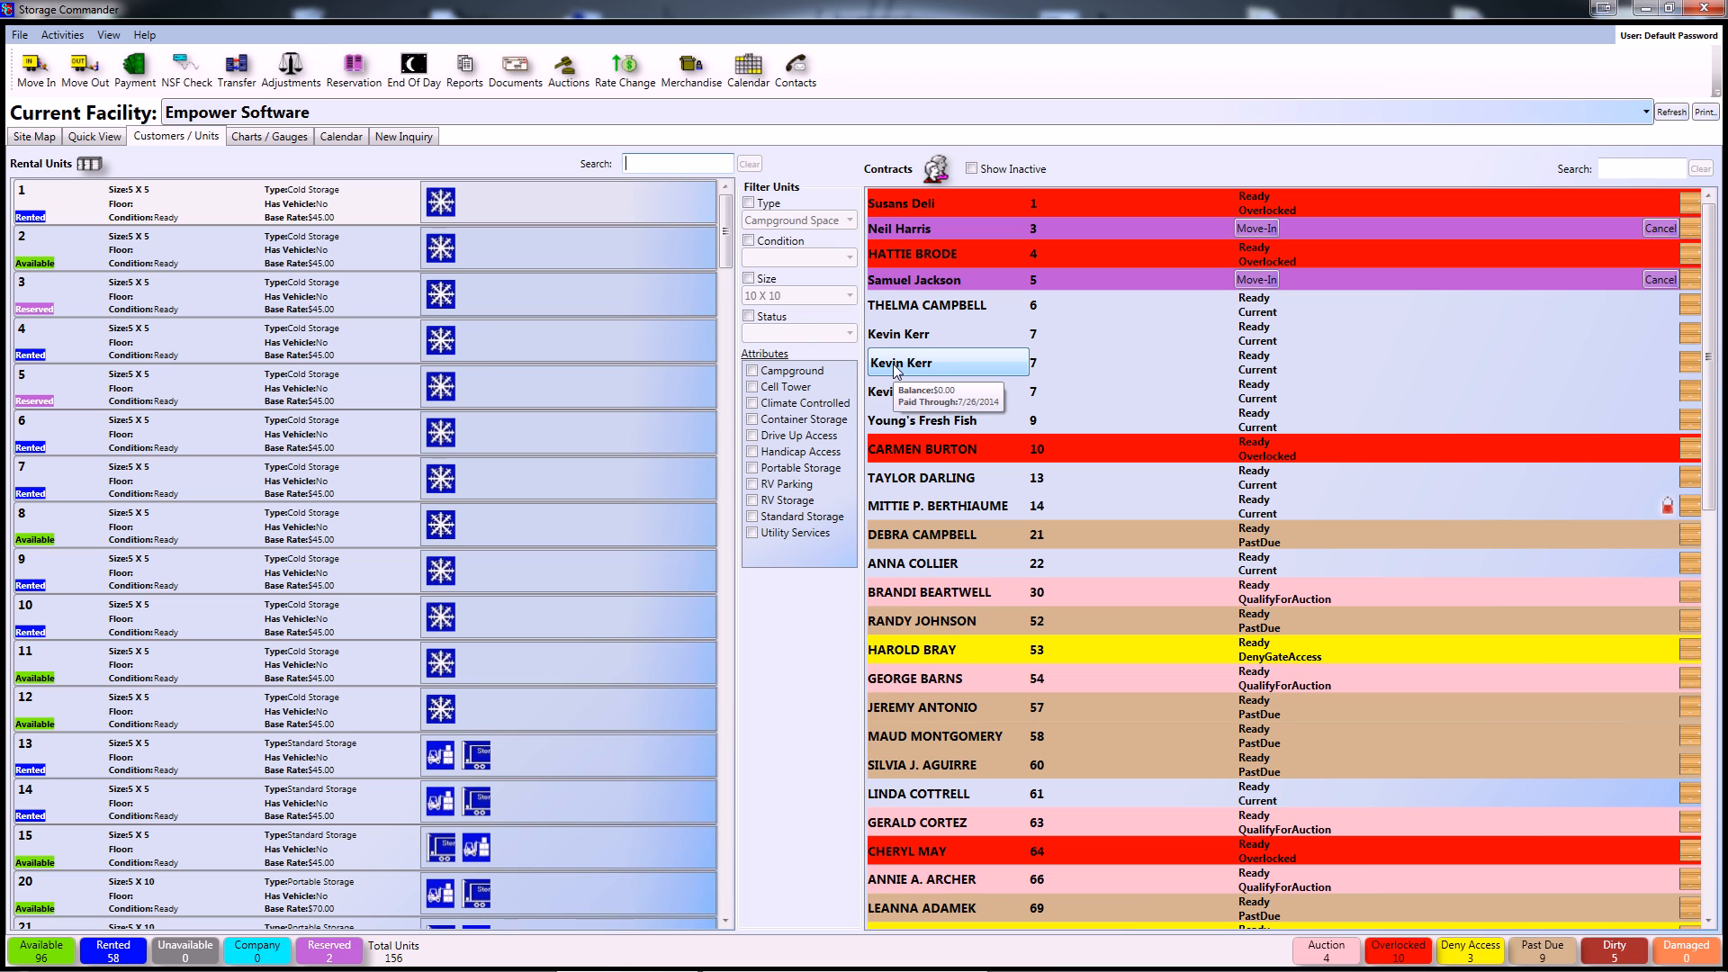
right_click(945, 363)
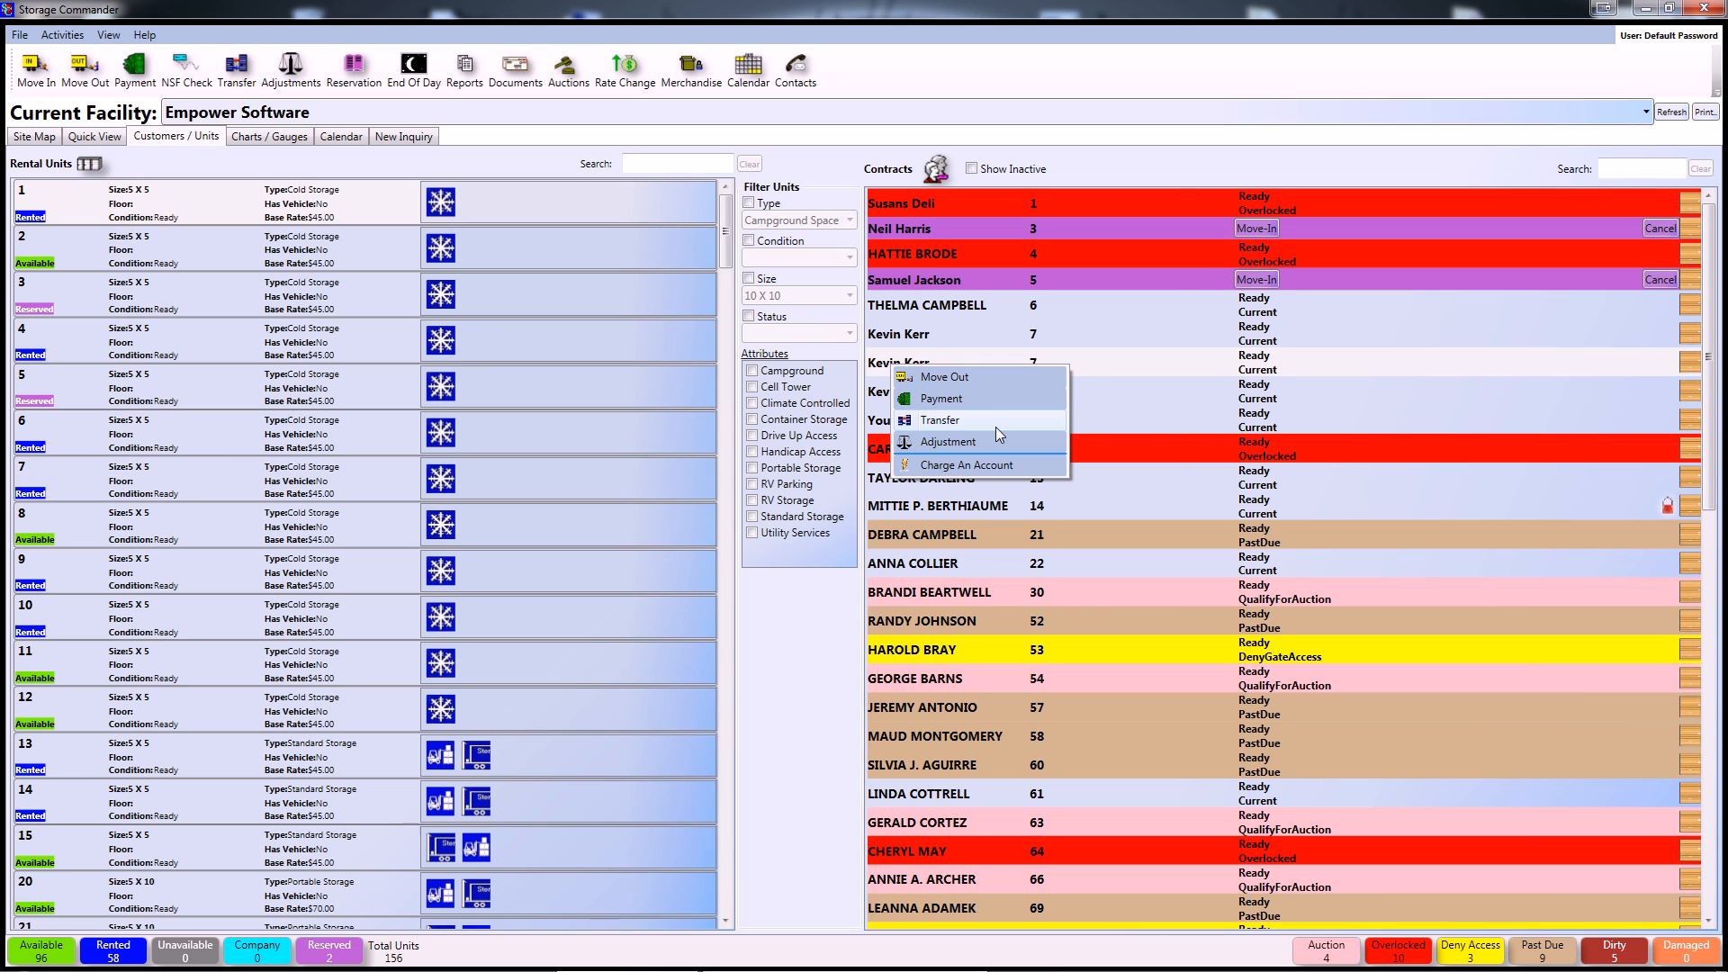
left_click(951, 441)
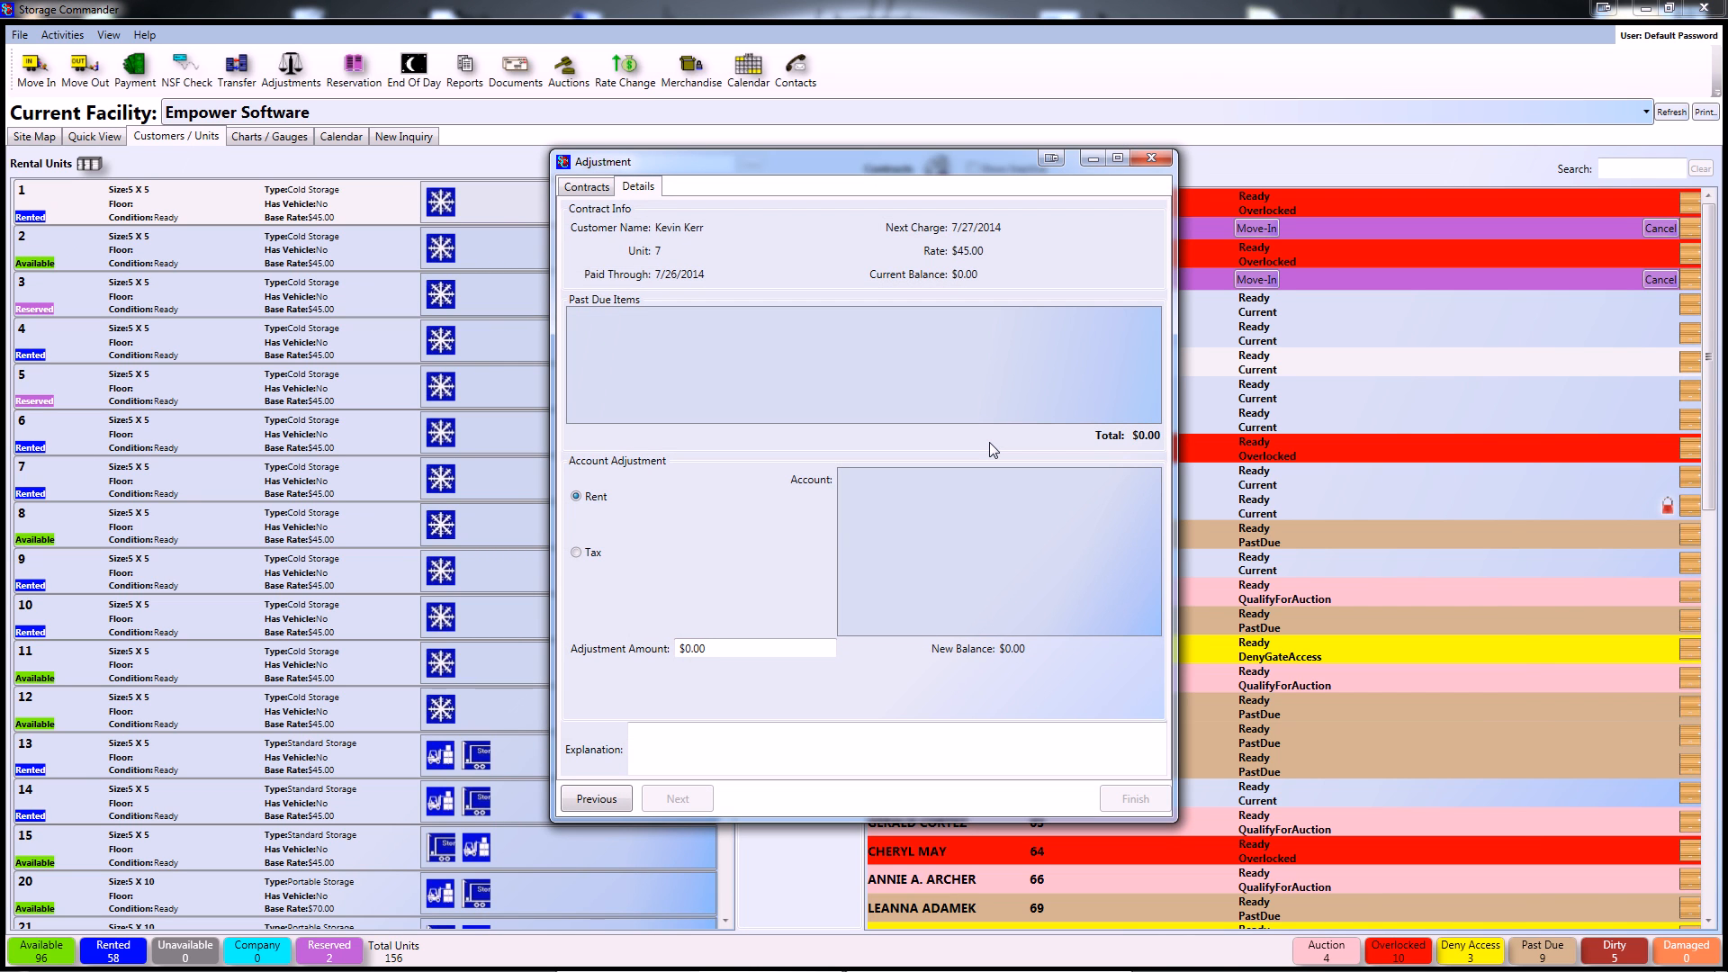
mouse_move(980, 412)
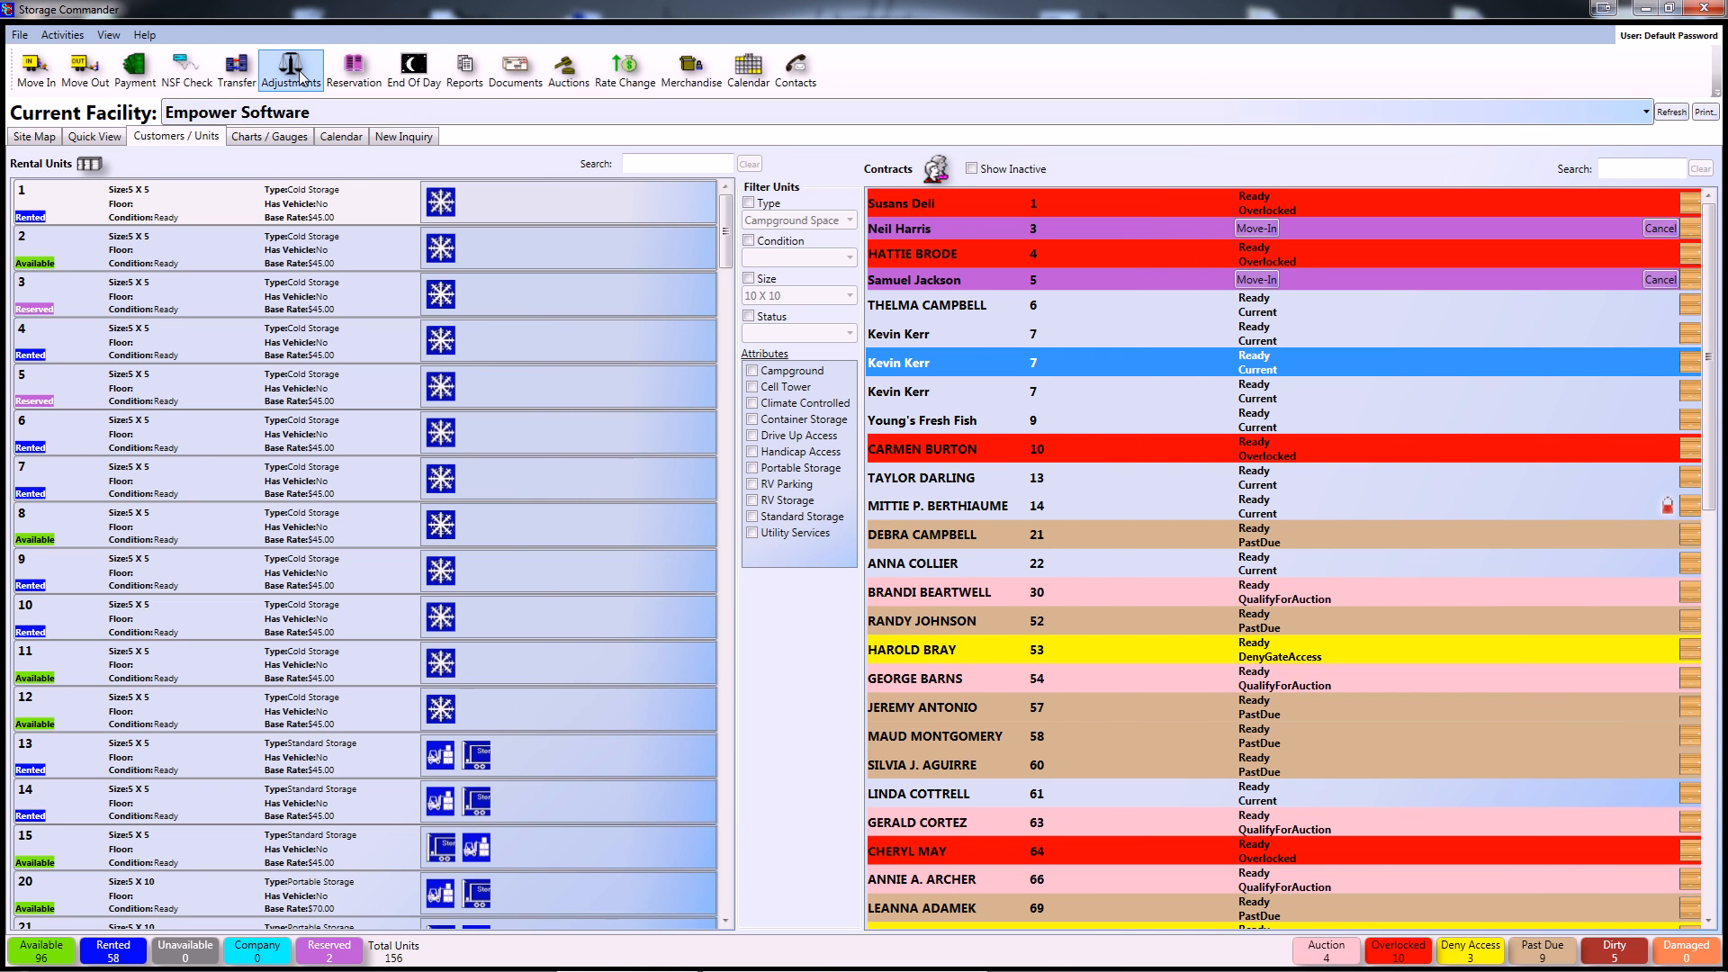
left_click(290, 66)
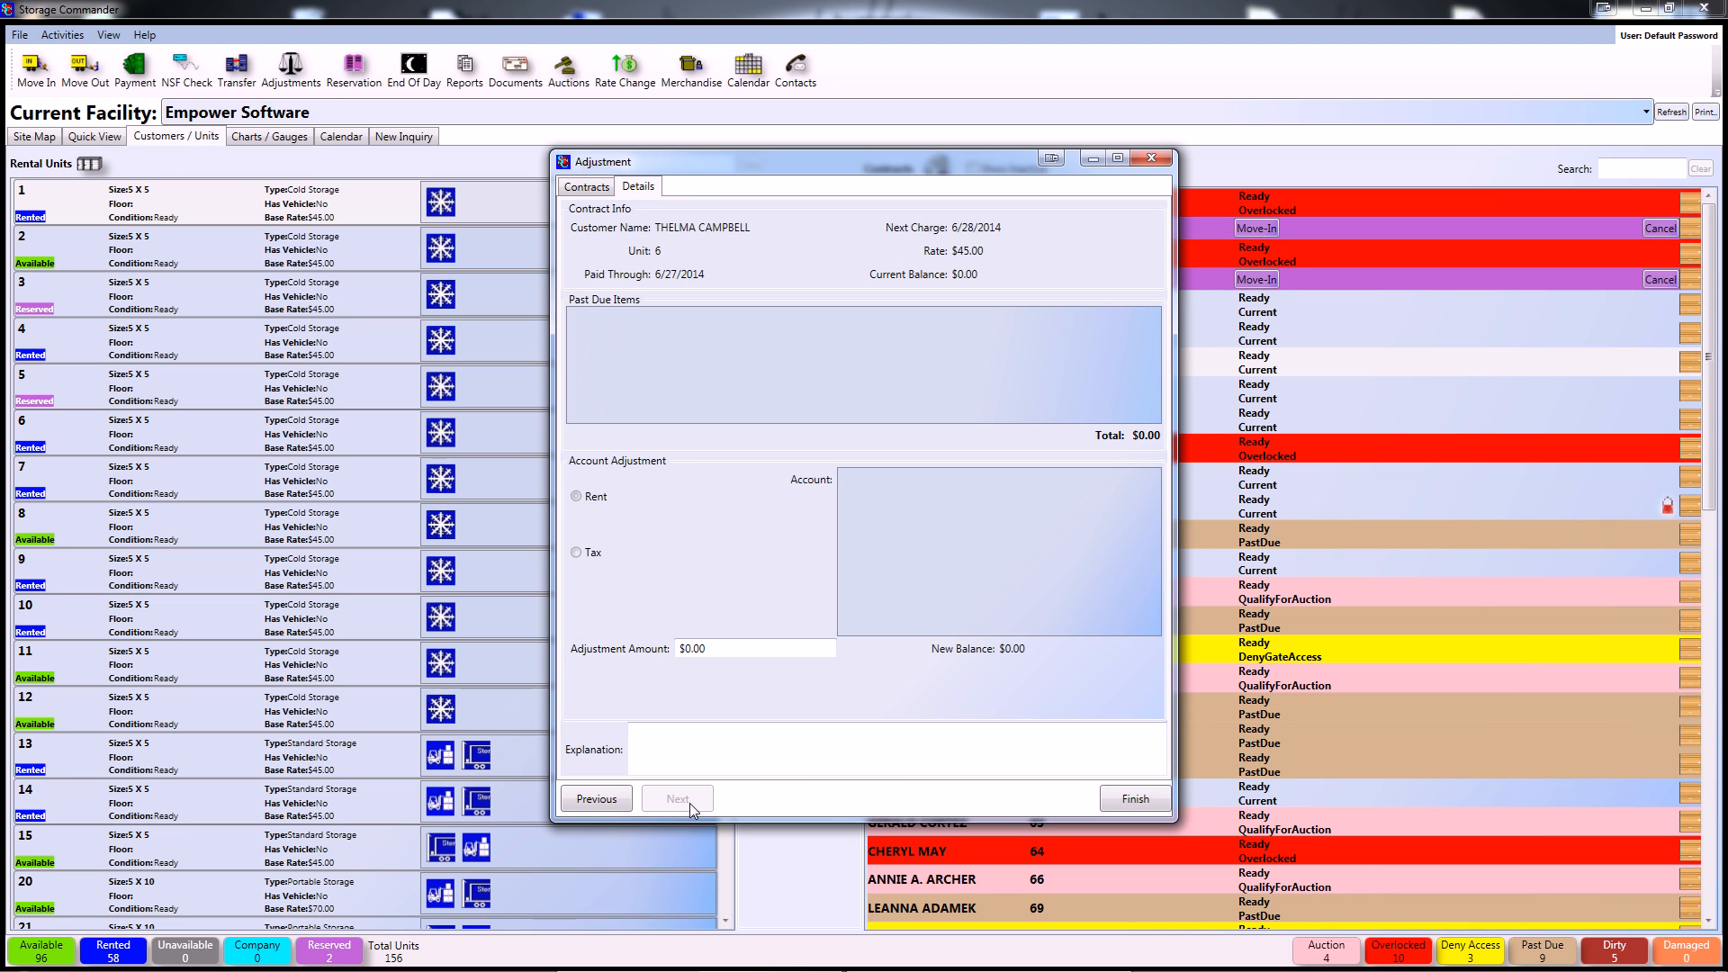
left_click(576, 496)
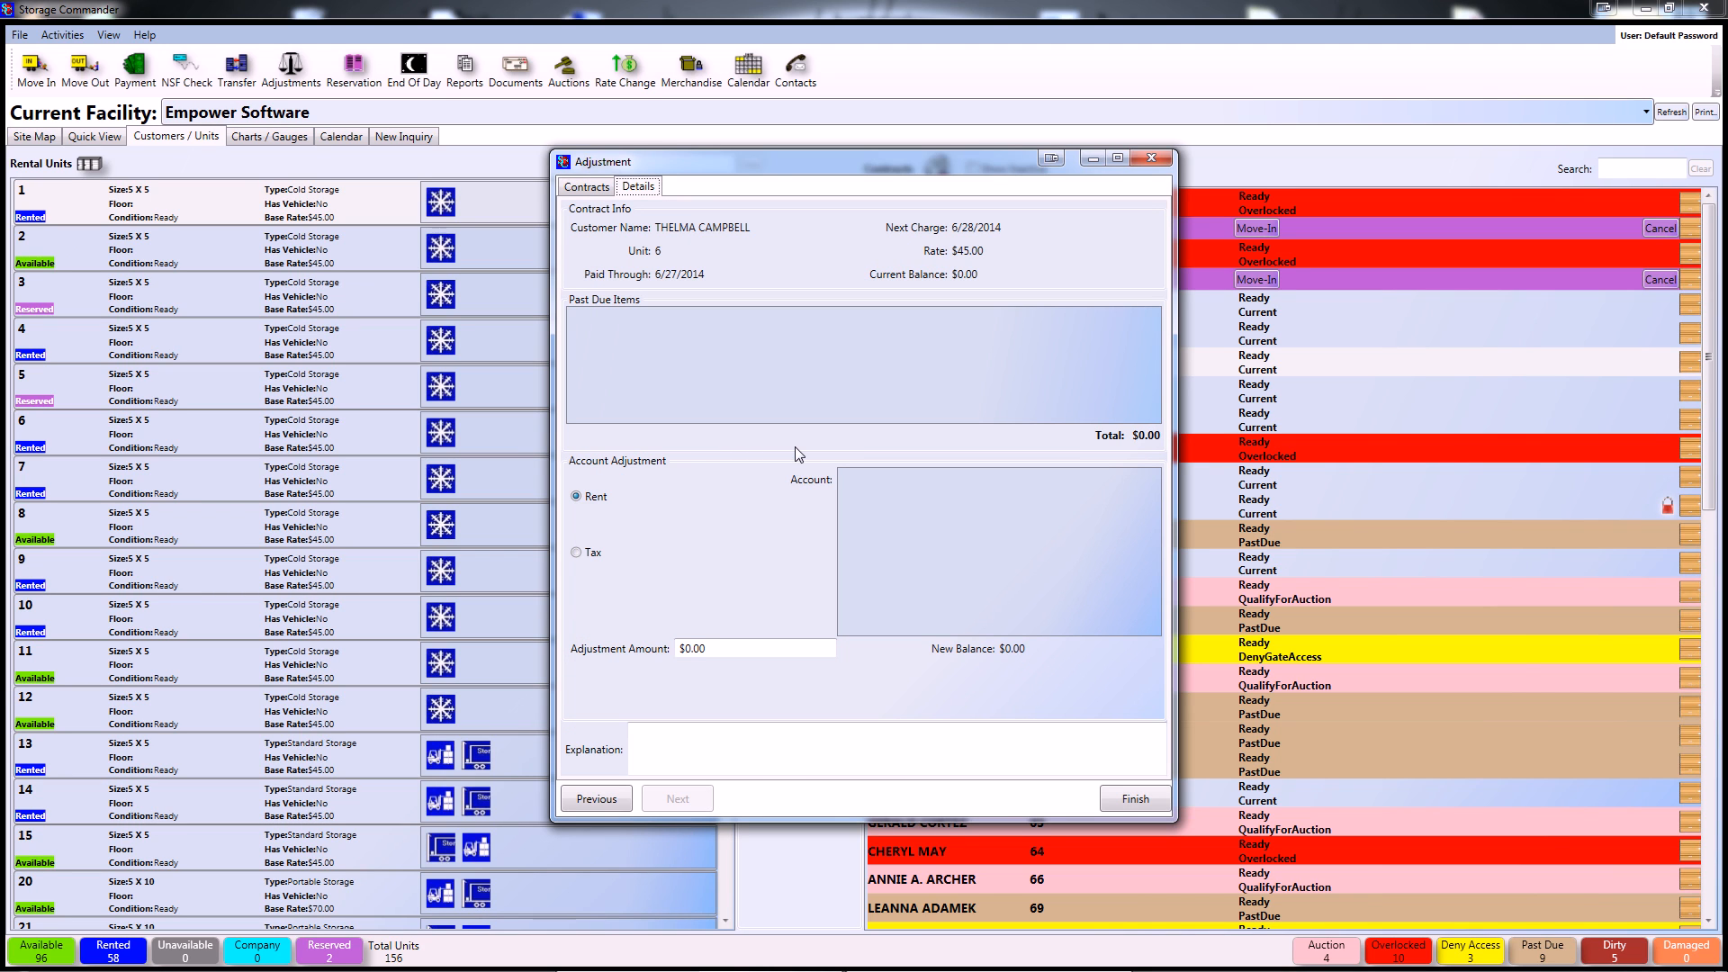
mouse_move(727, 450)
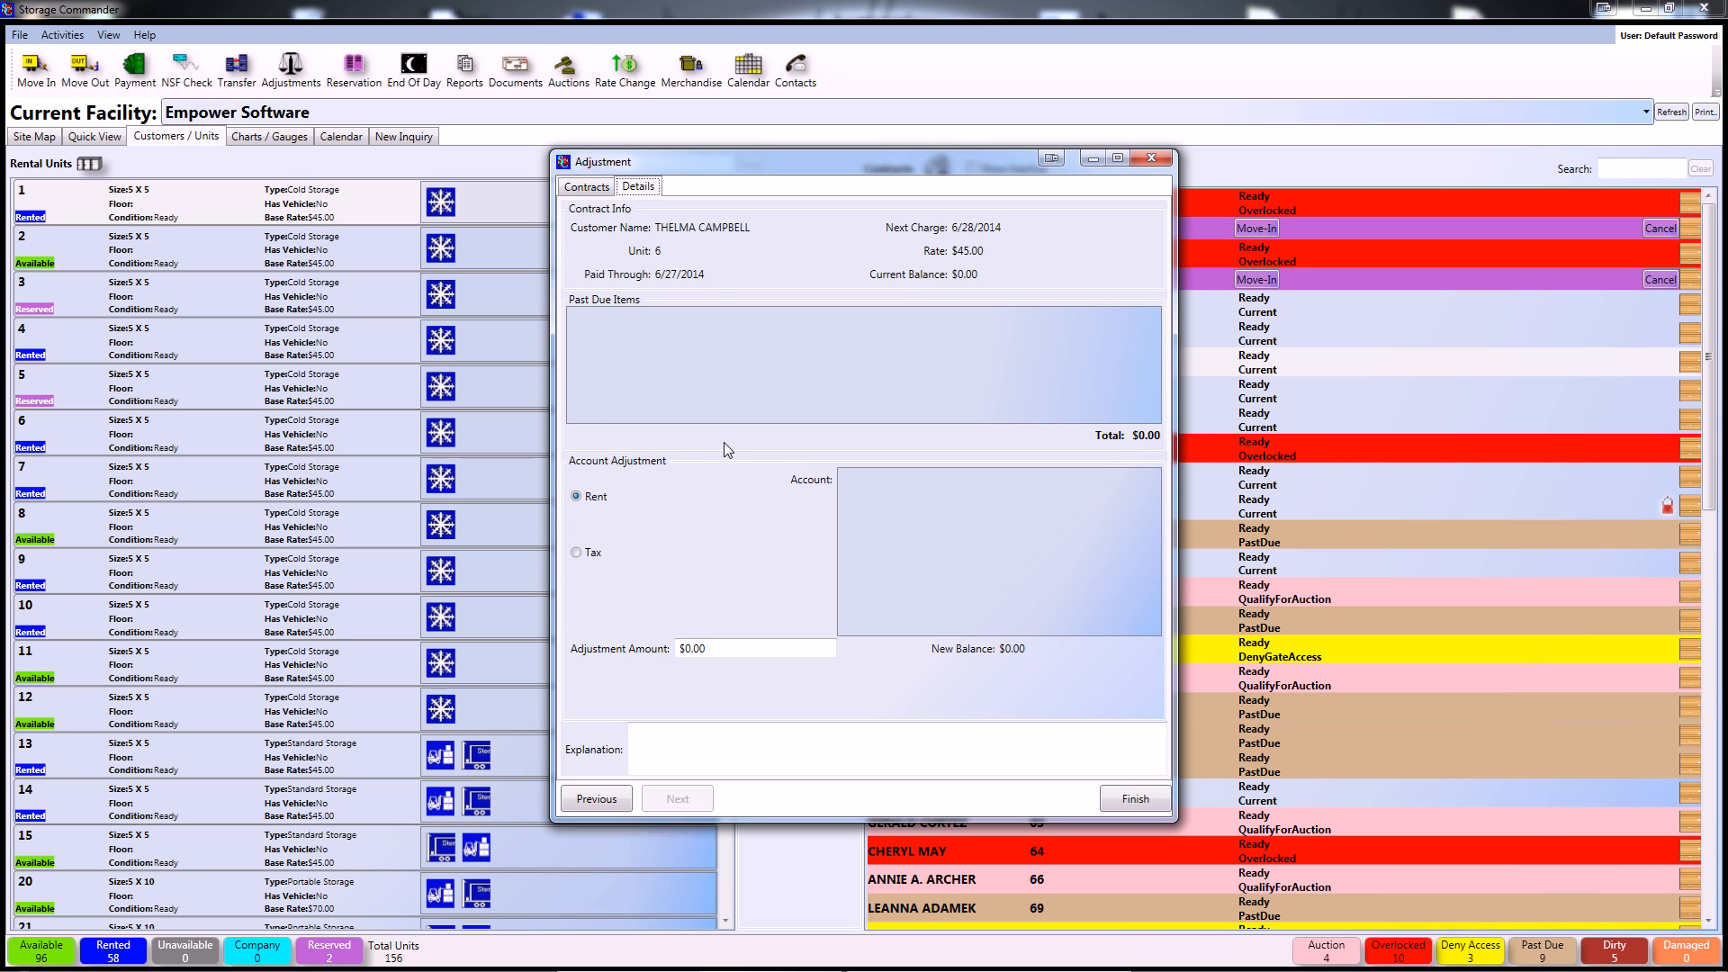
mouse_move(841, 390)
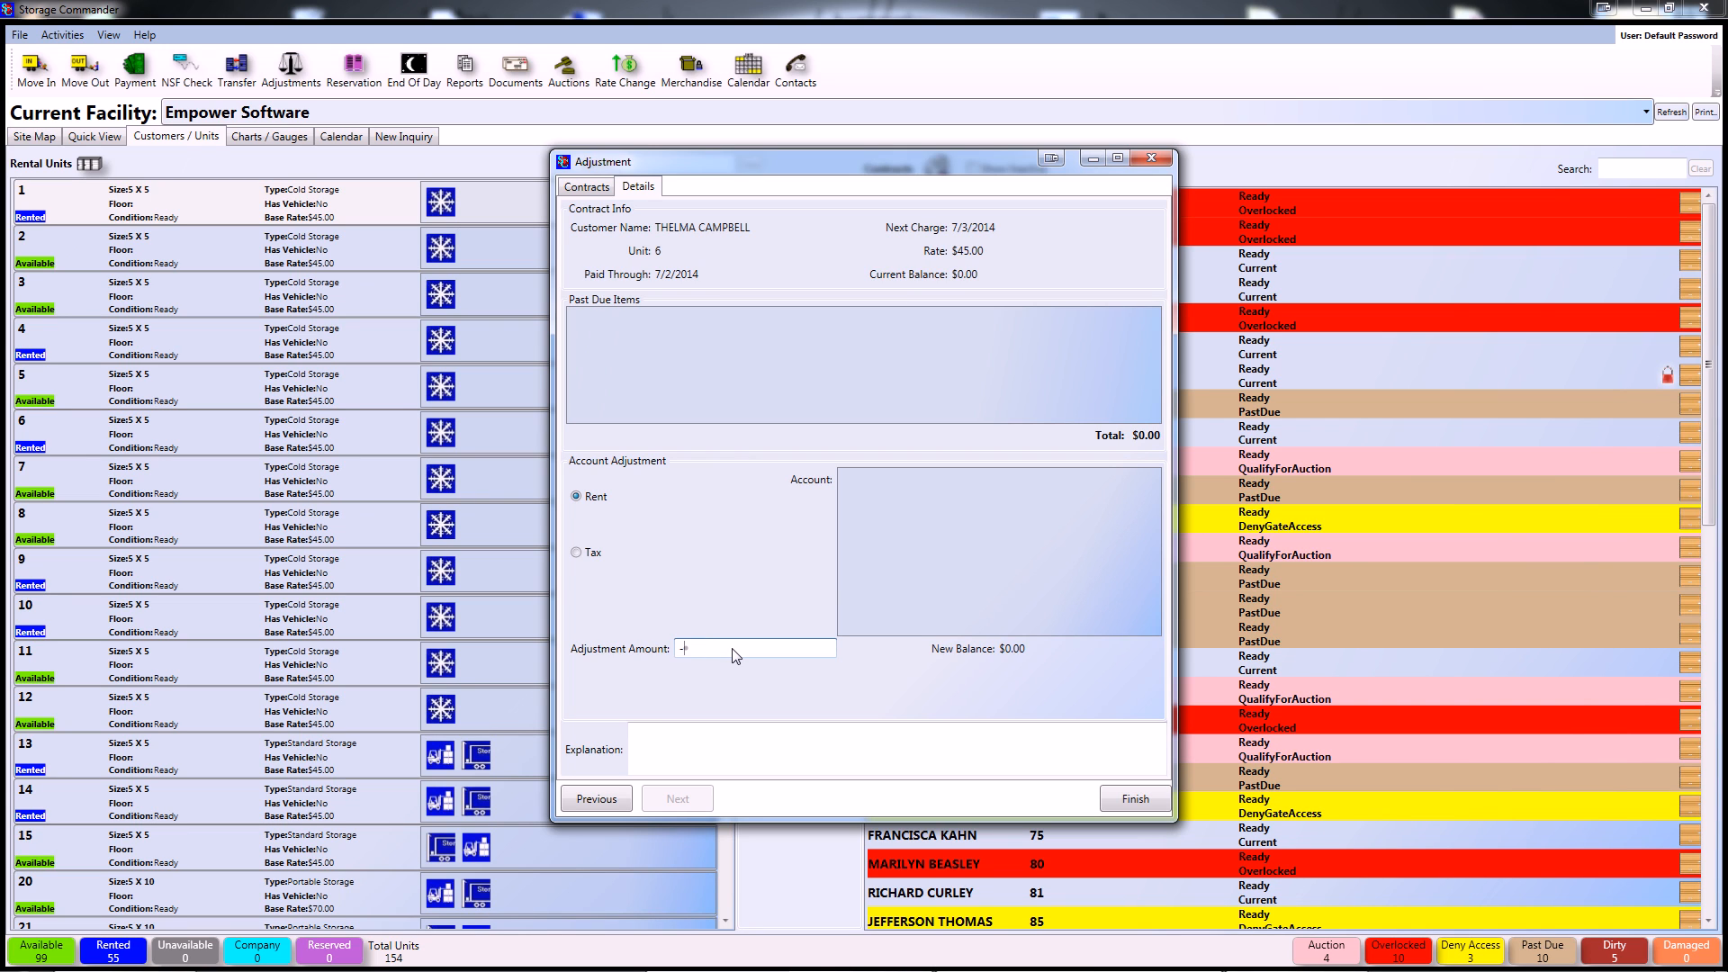
Enter a -50.00 adjustment explained as 'Owner 50 credit.' and finish it.
type("-50.00")
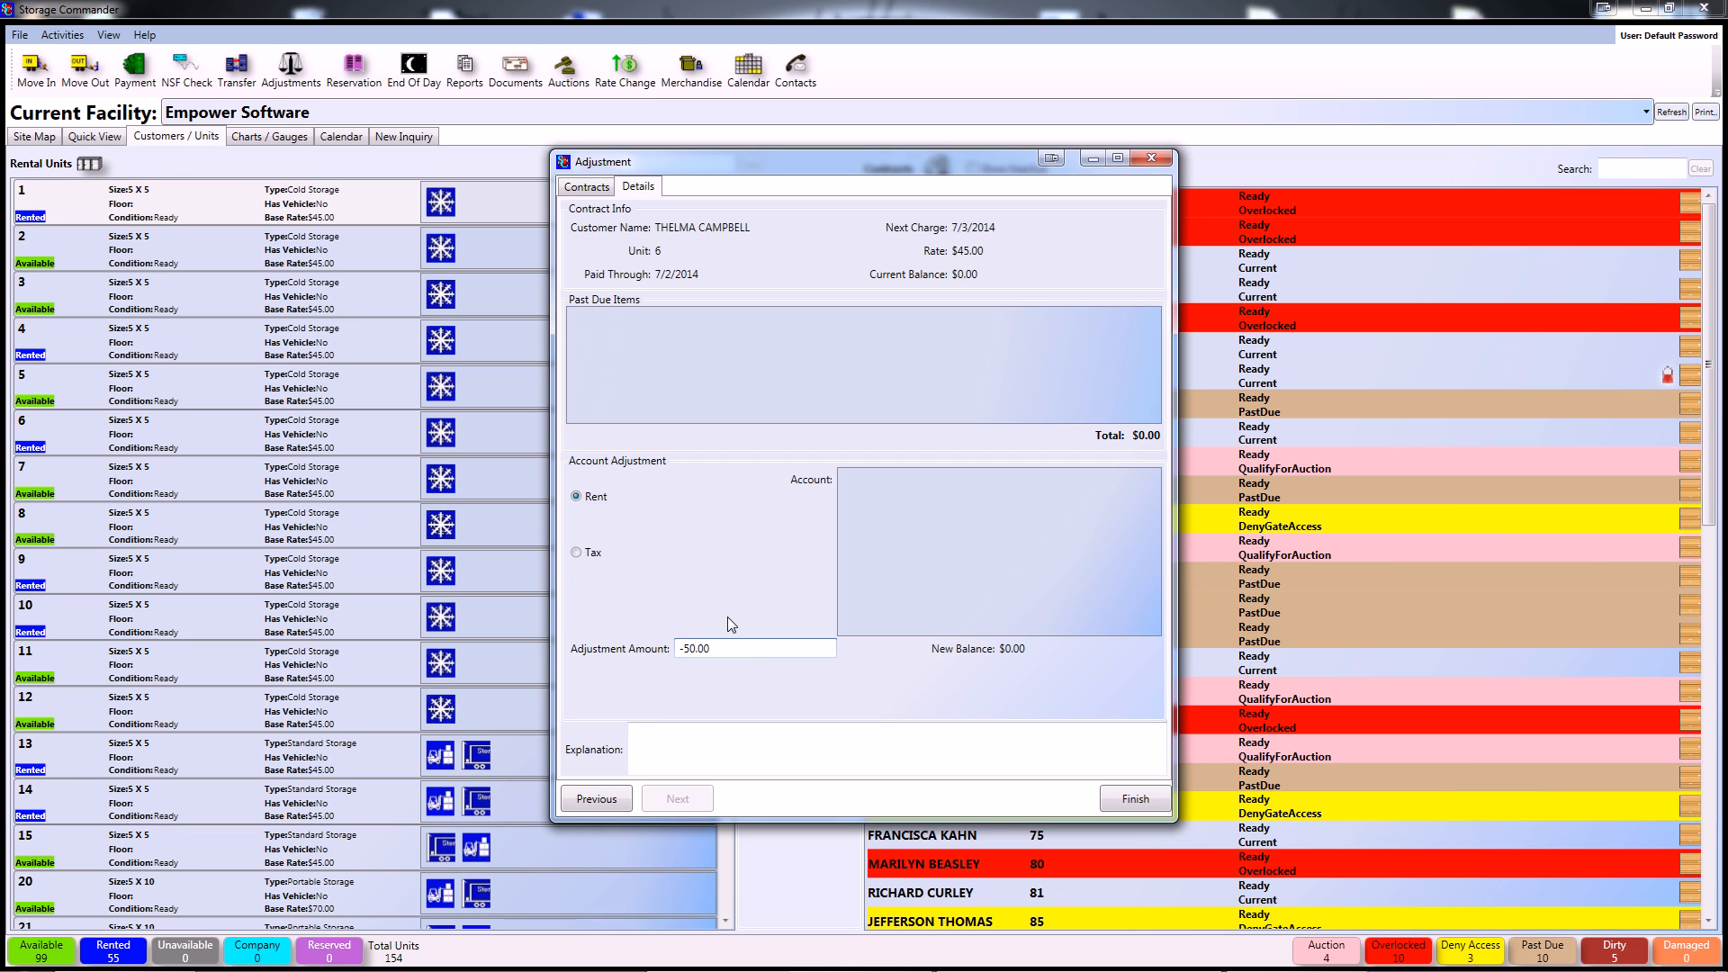
mouse_move(778, 658)
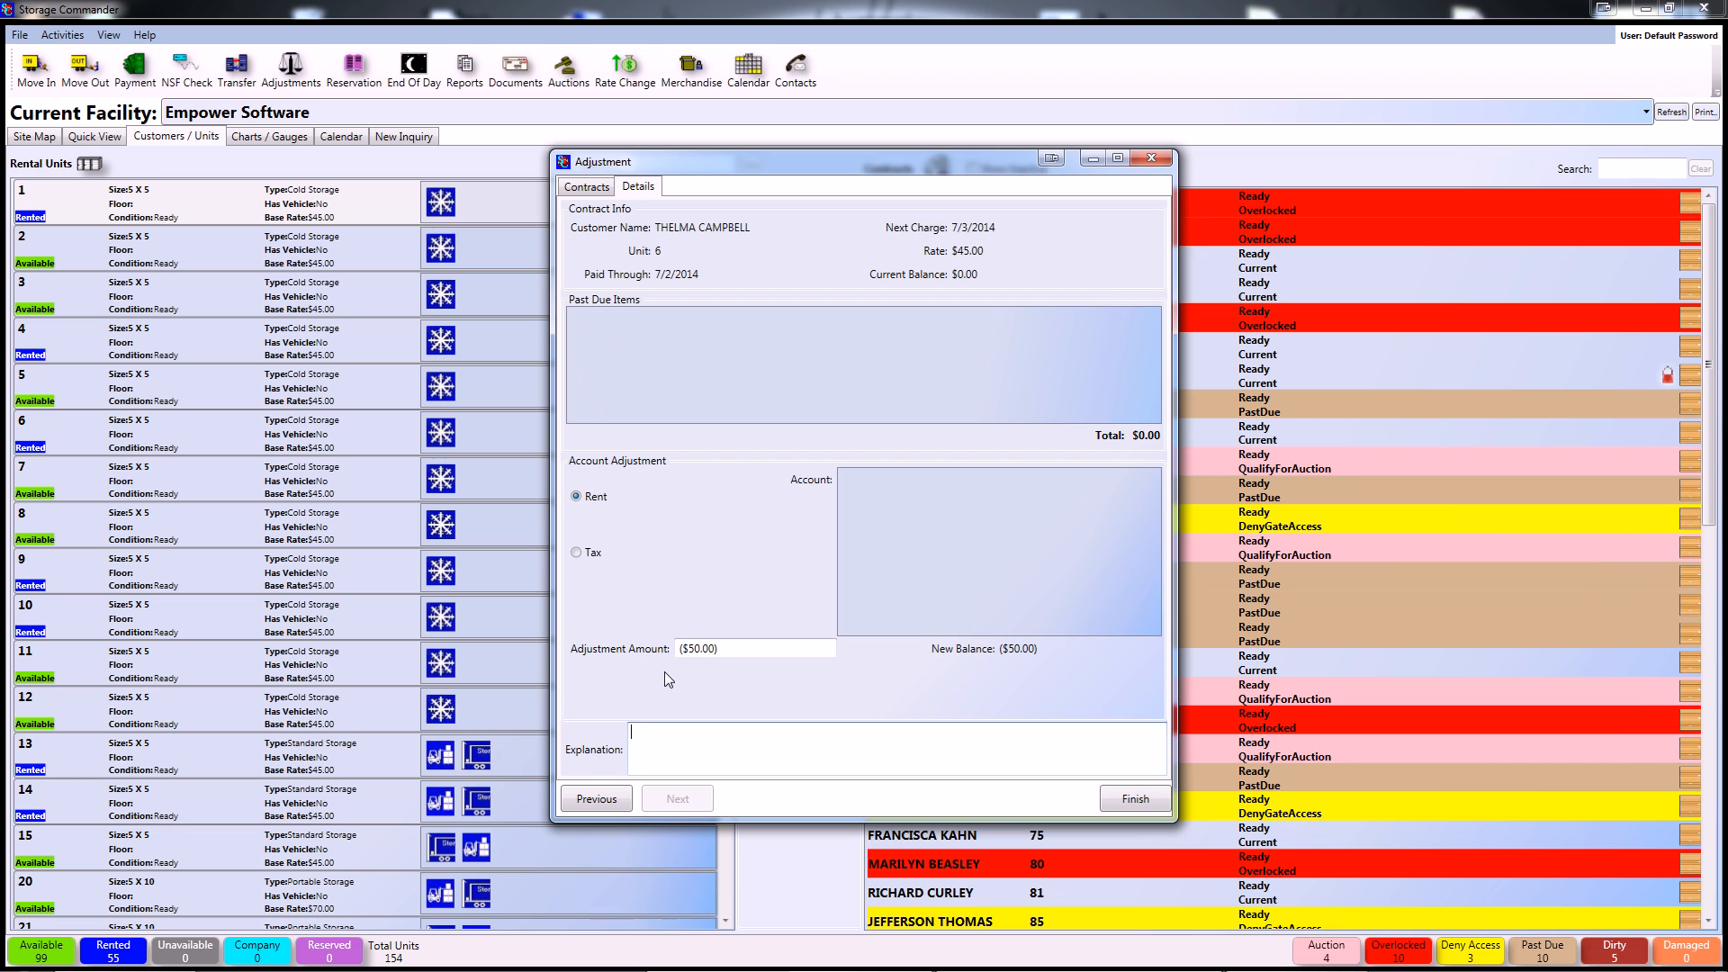
mouse_move(698, 667)
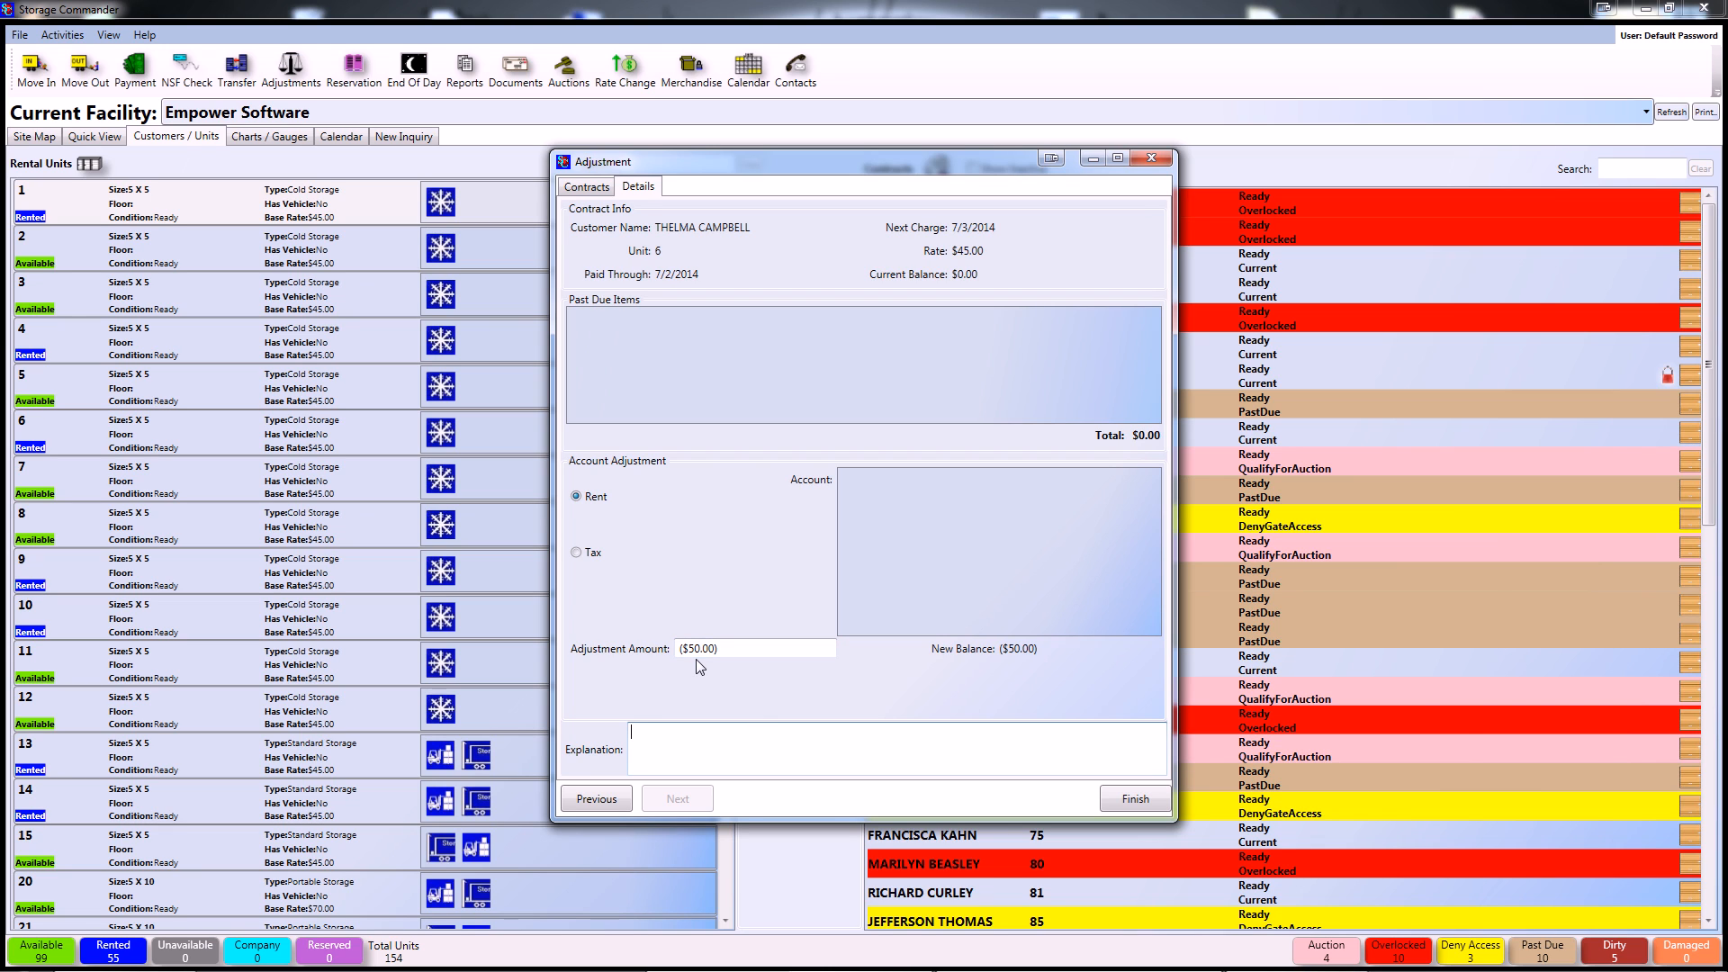
mouse_move(696, 679)
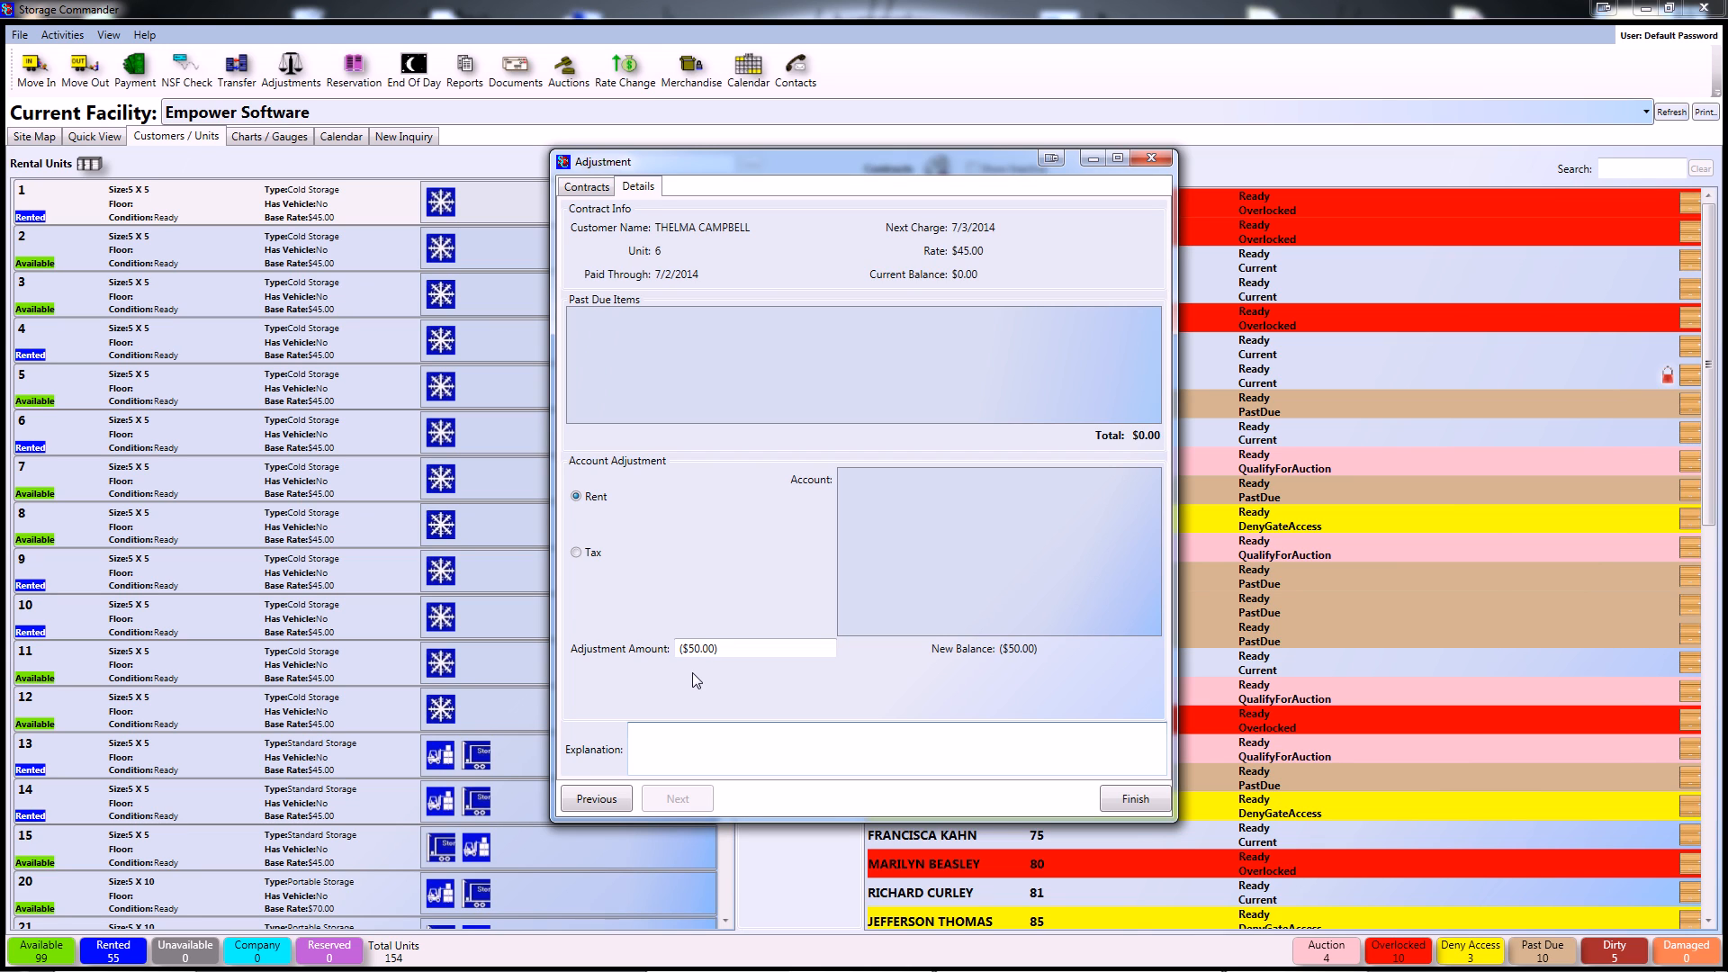
type("c")
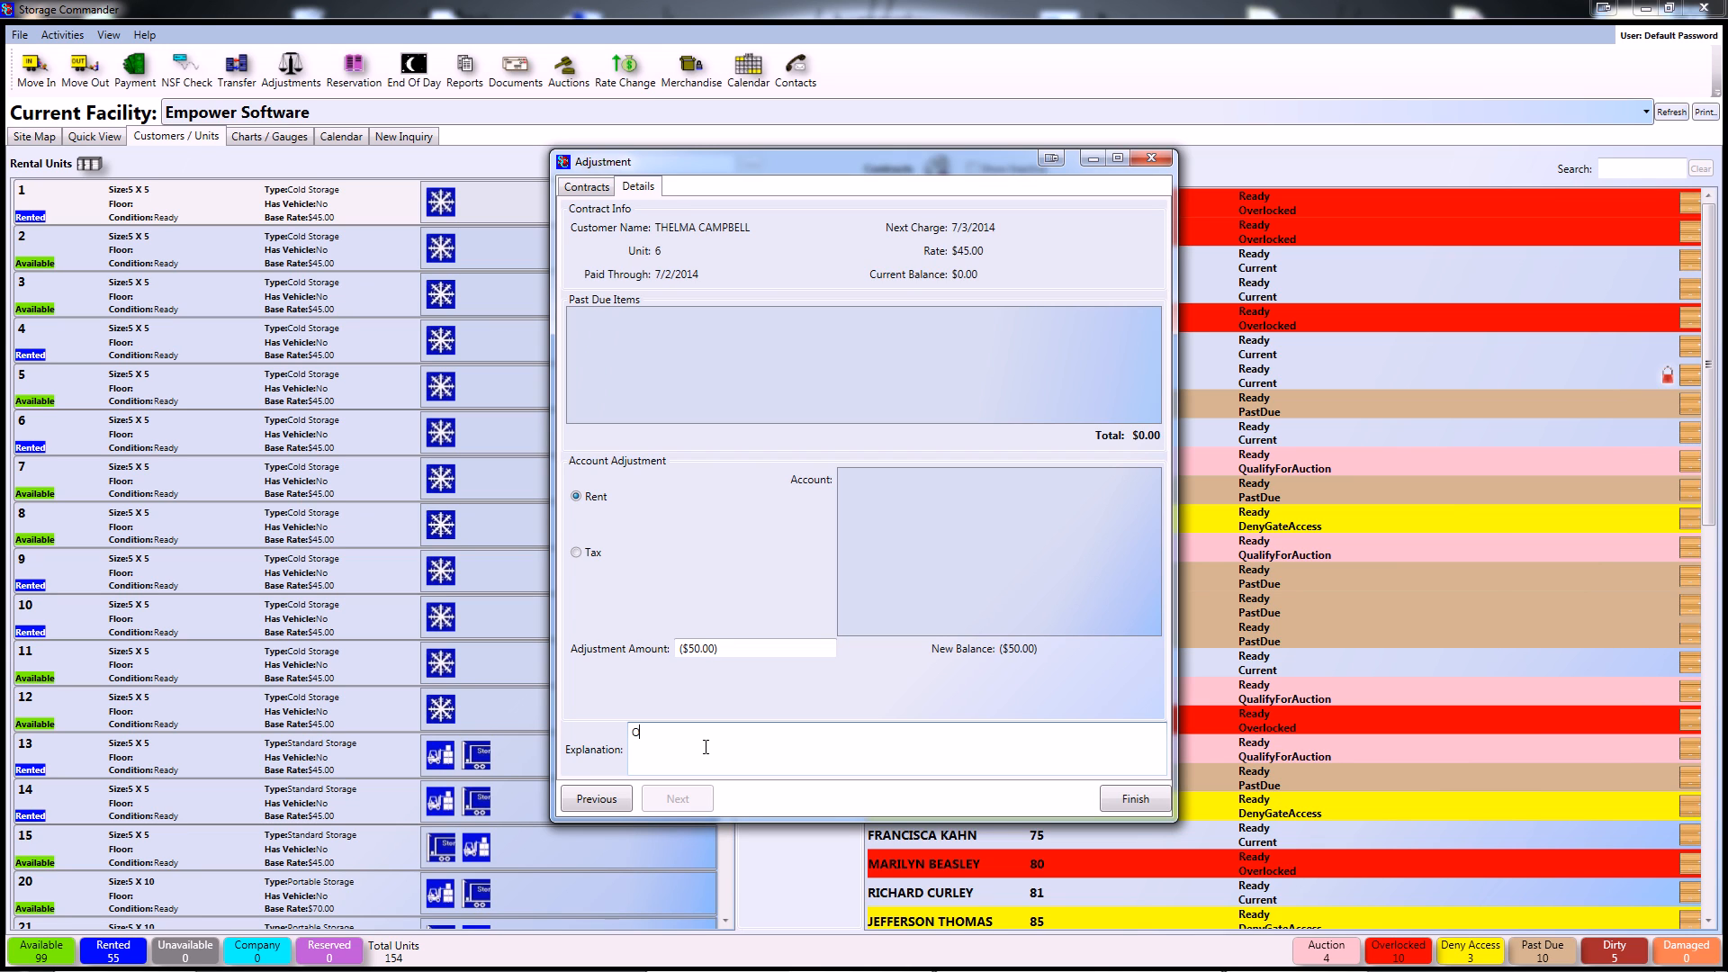
type("wner")
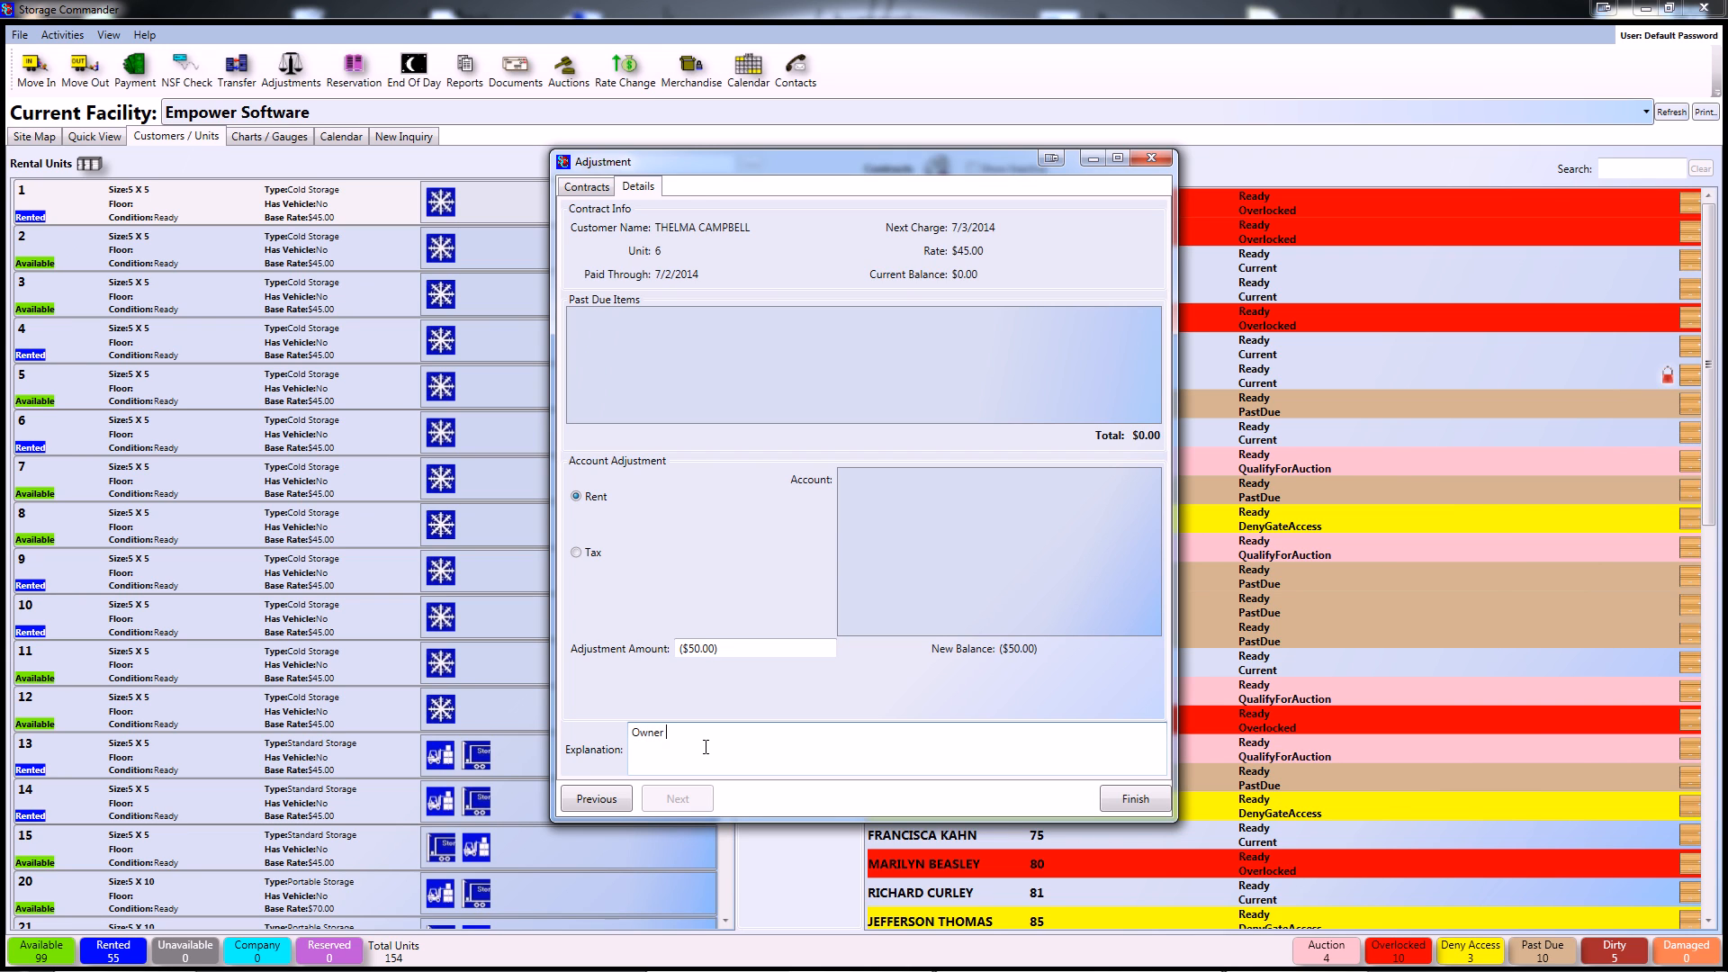
type("50")
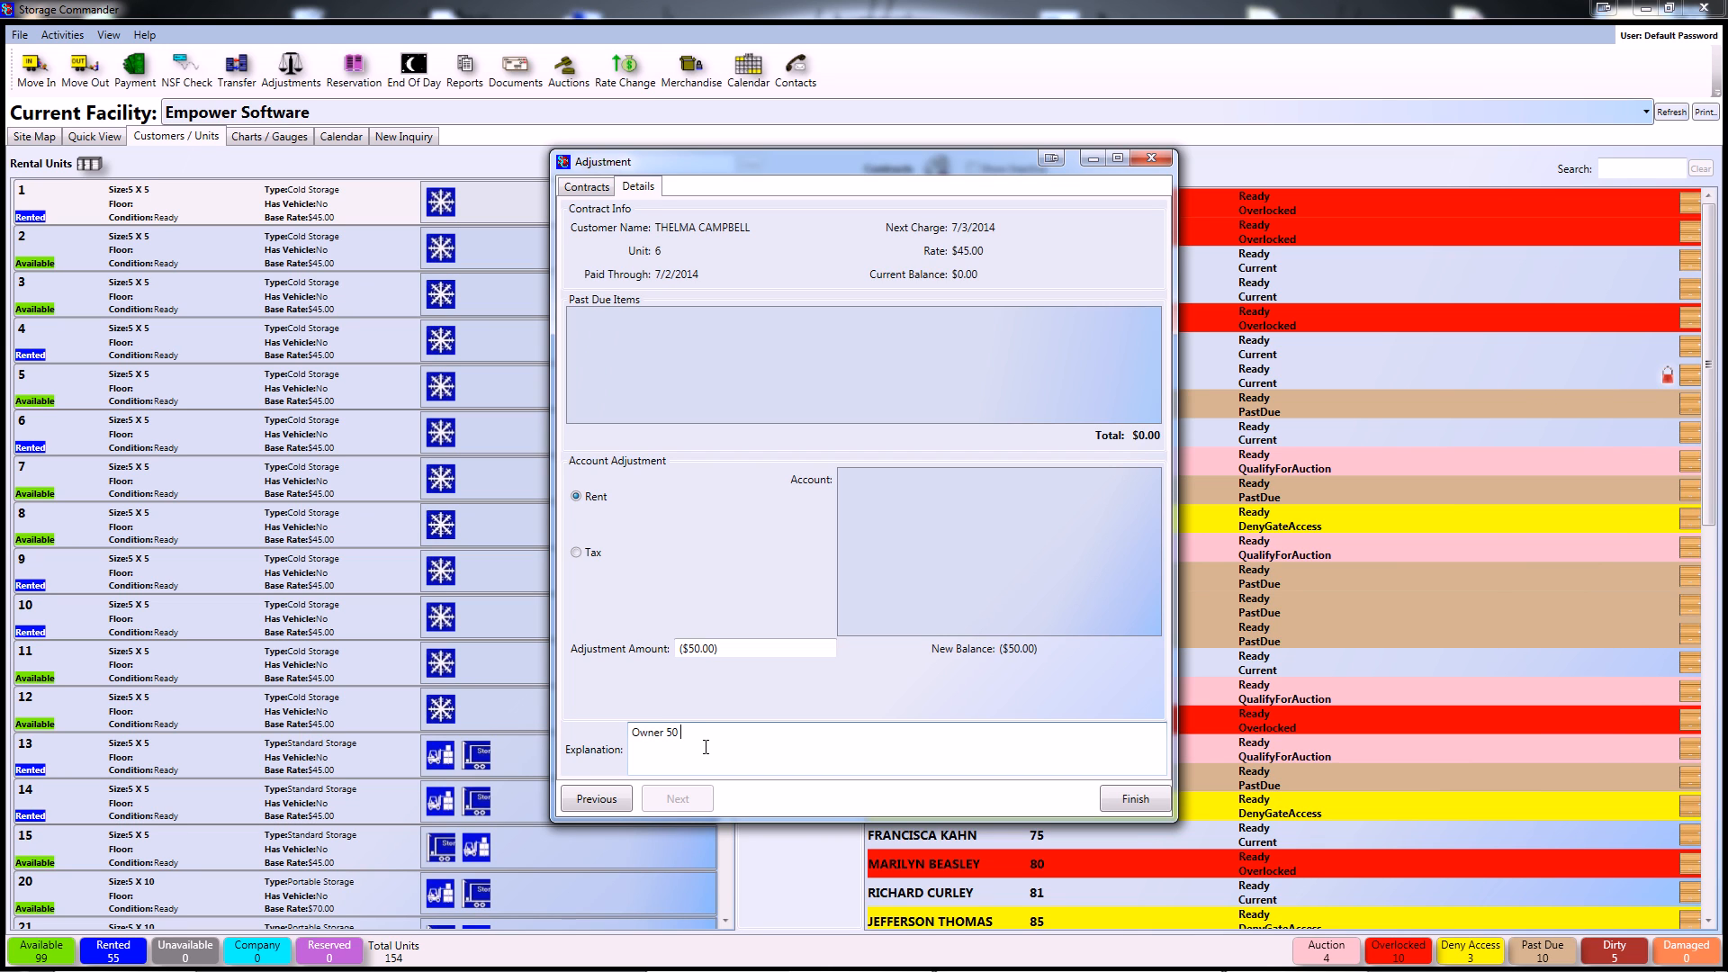
type("credit.")
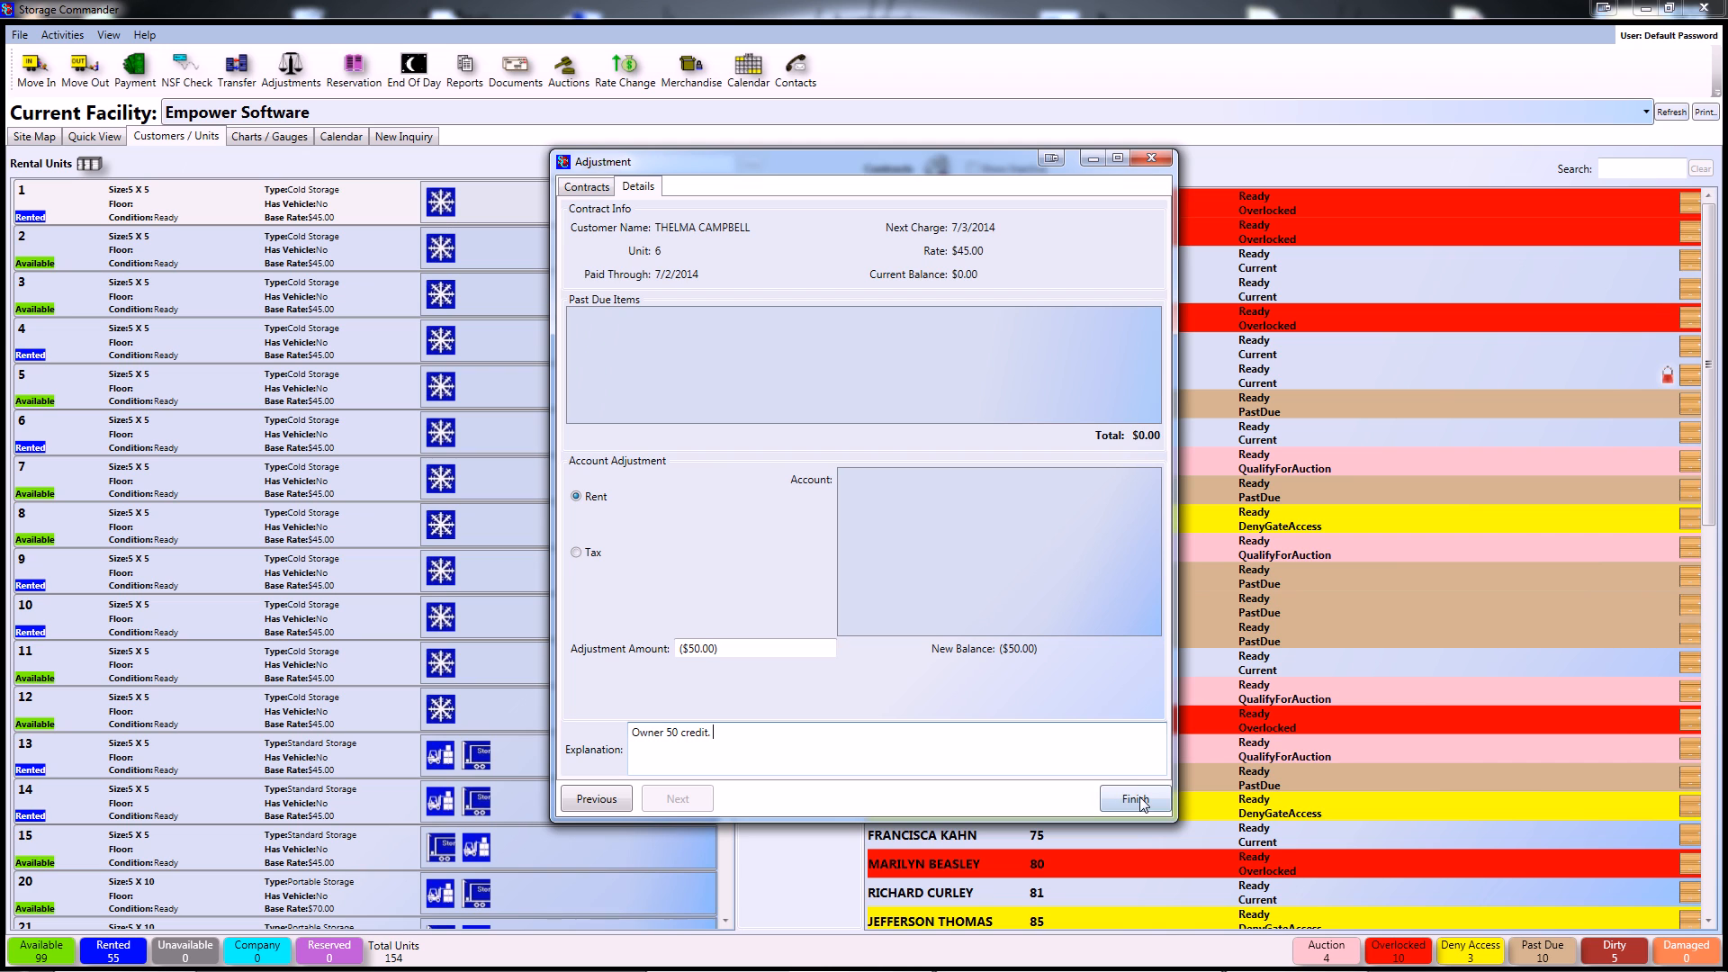
left_click(1135, 799)
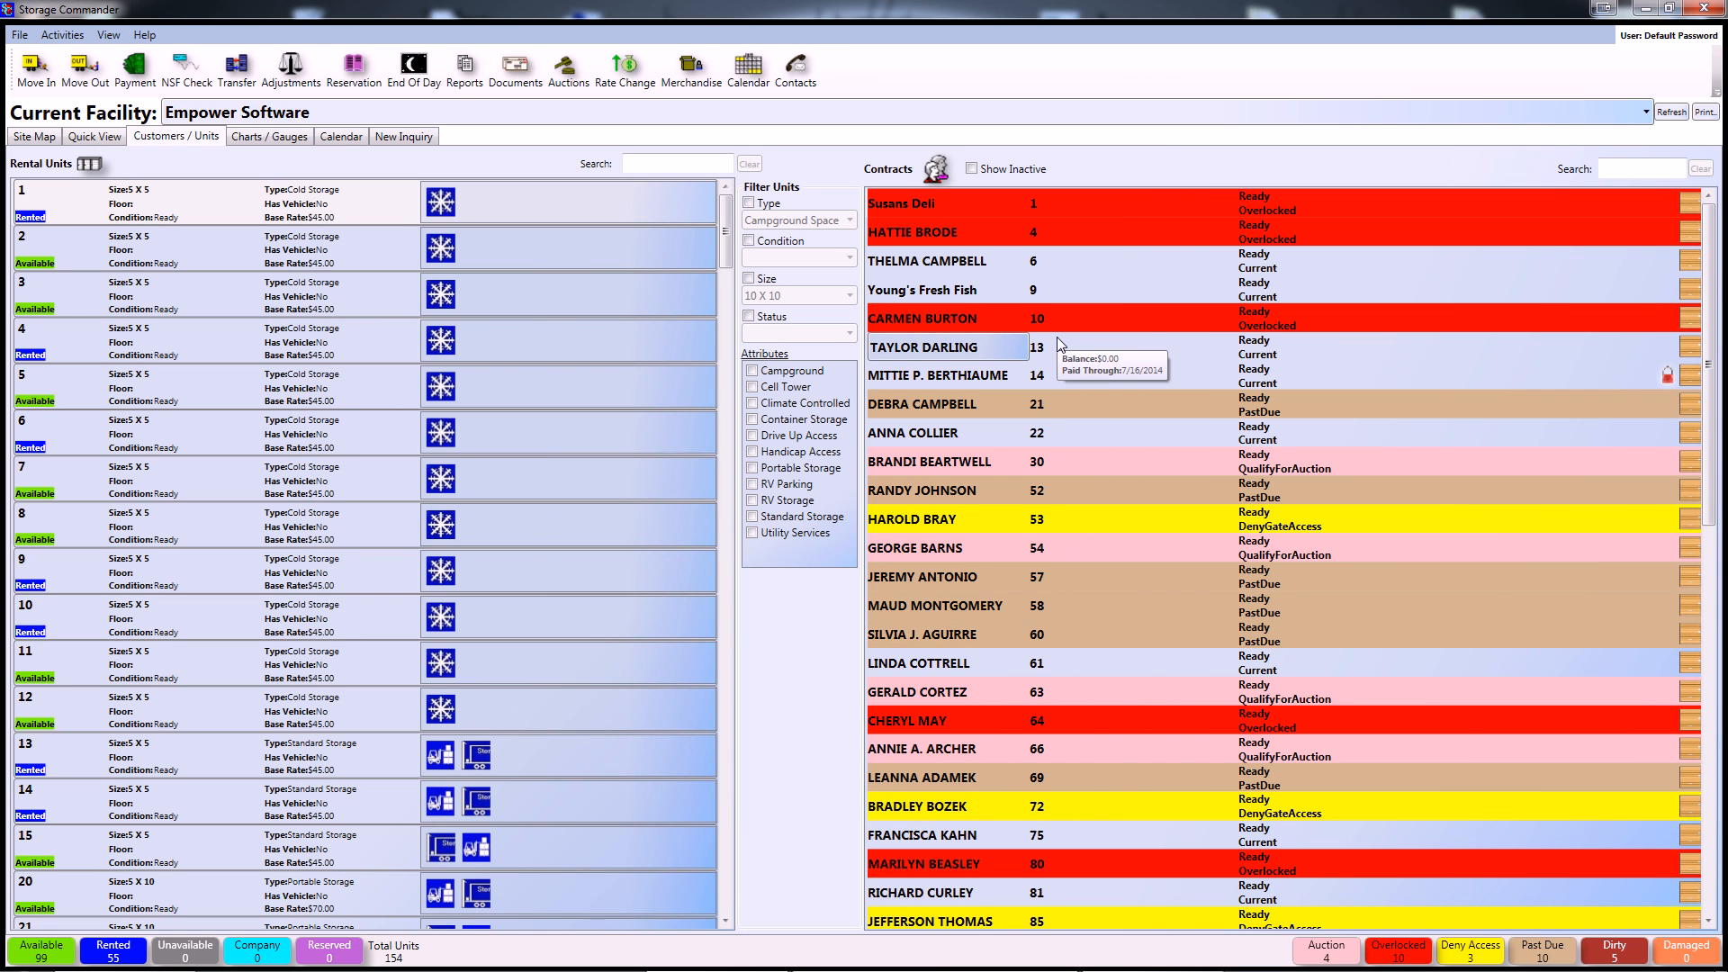
mouse_move(948, 261)
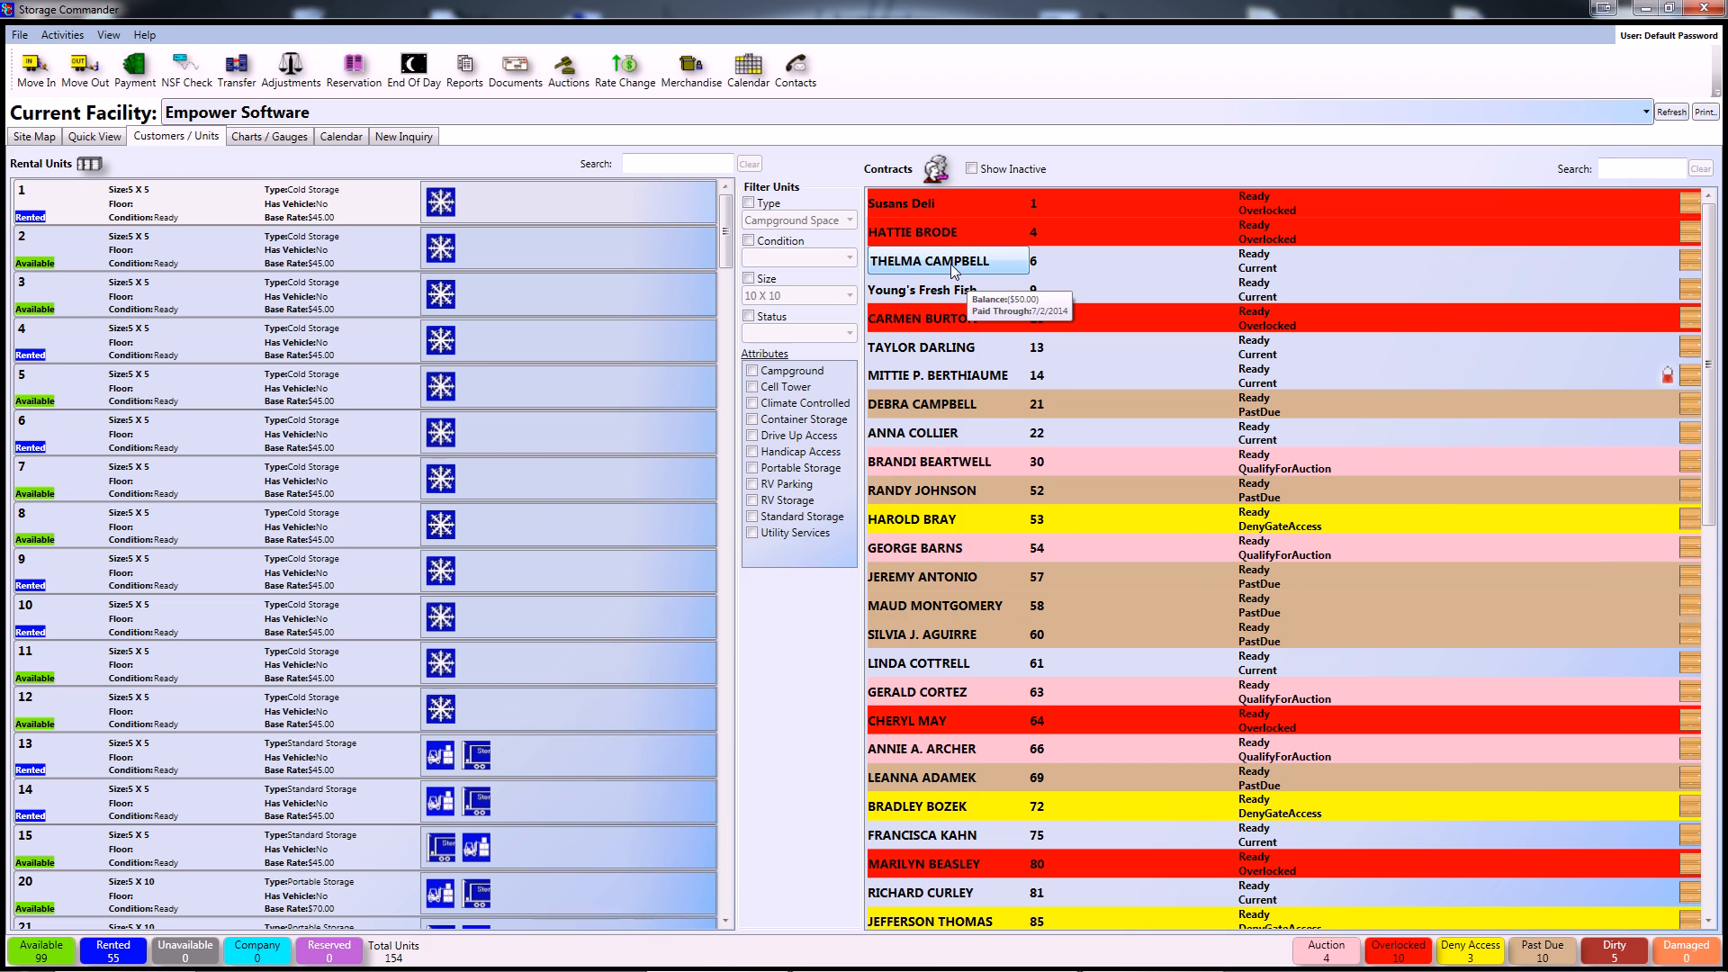
double_click(938, 261)
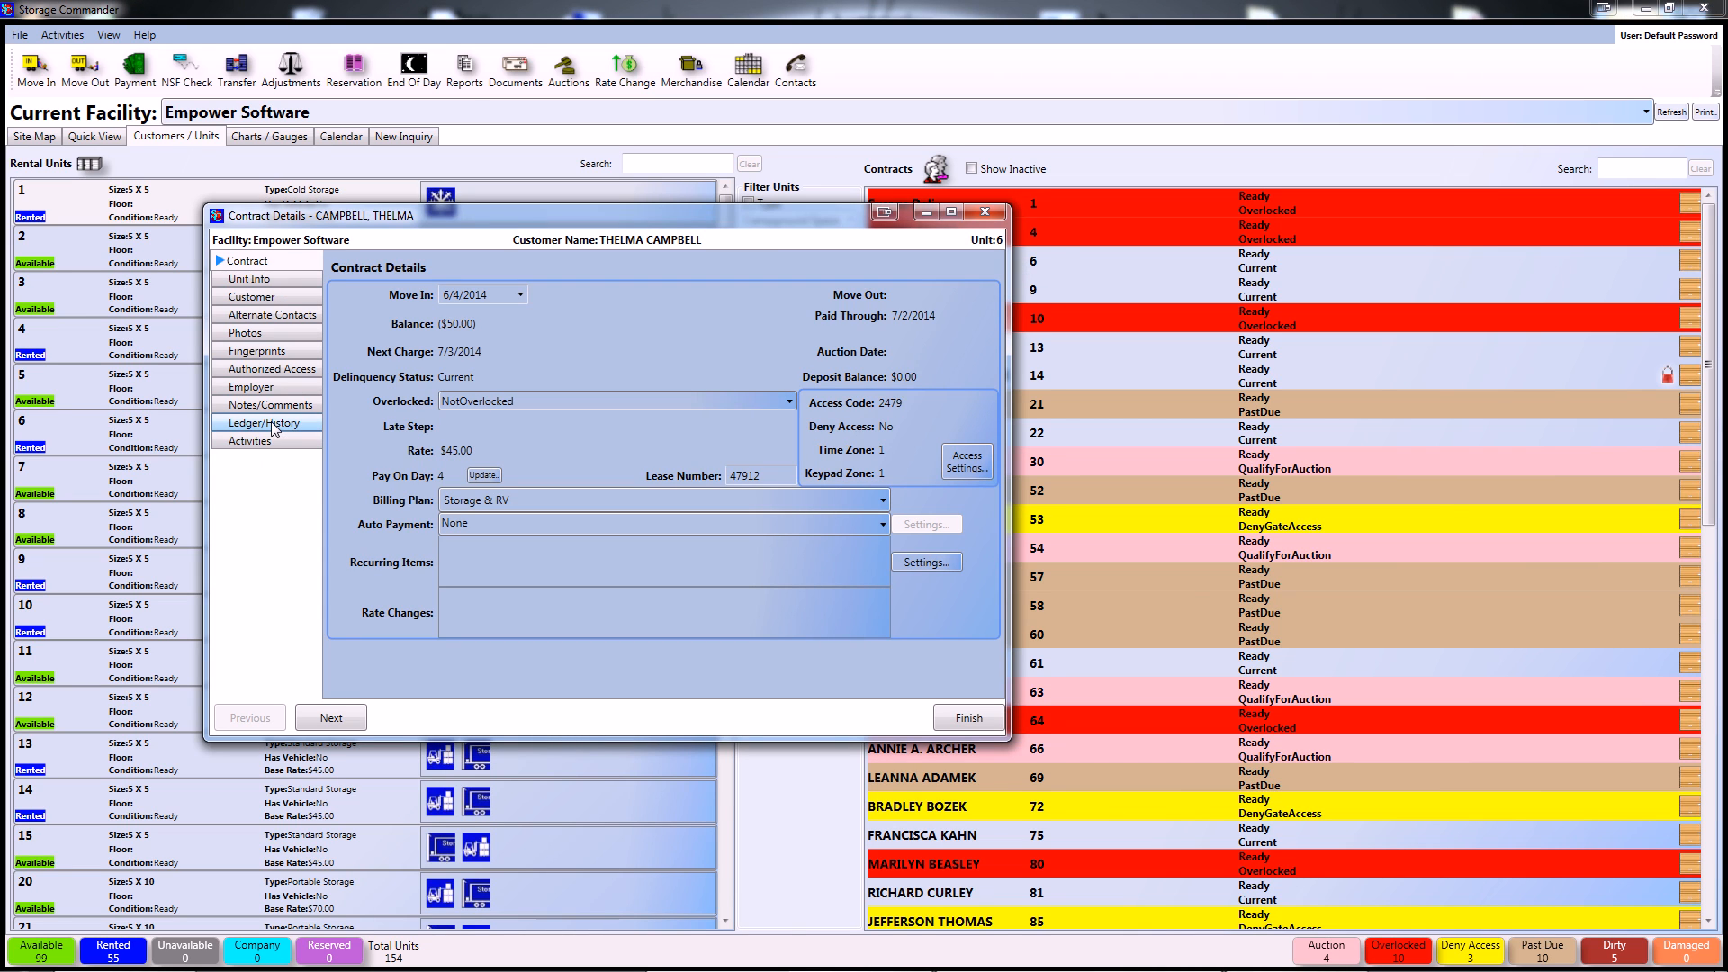
left_click(265, 423)
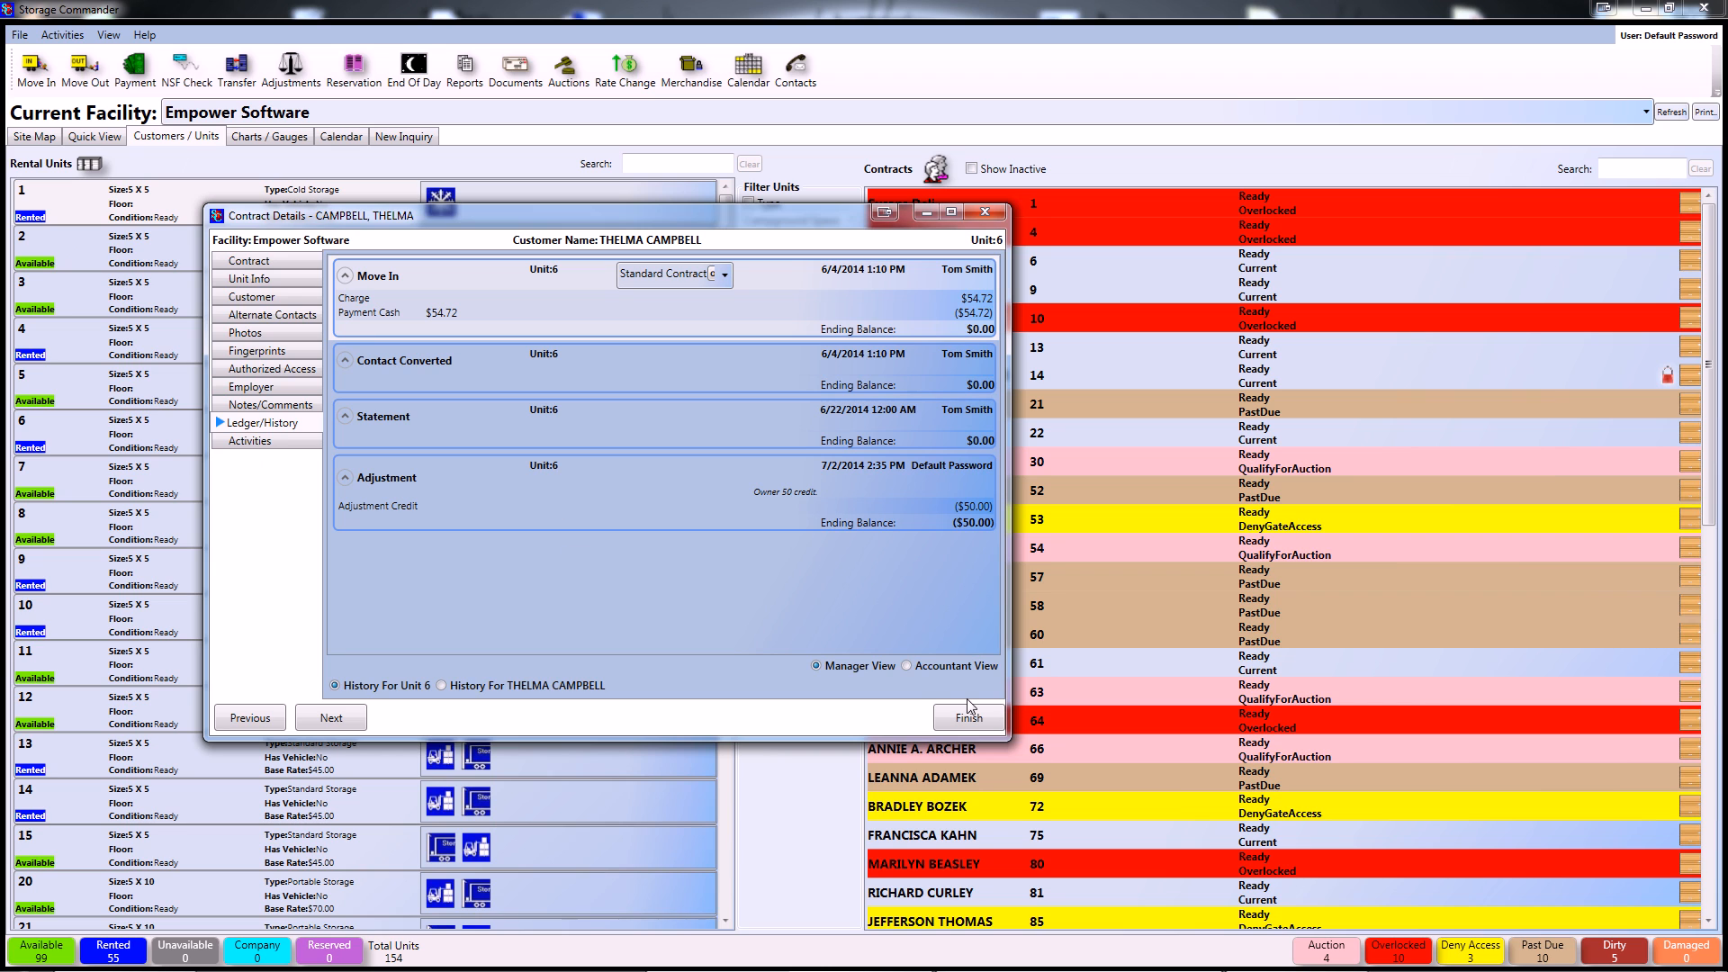
left_click(966, 717)
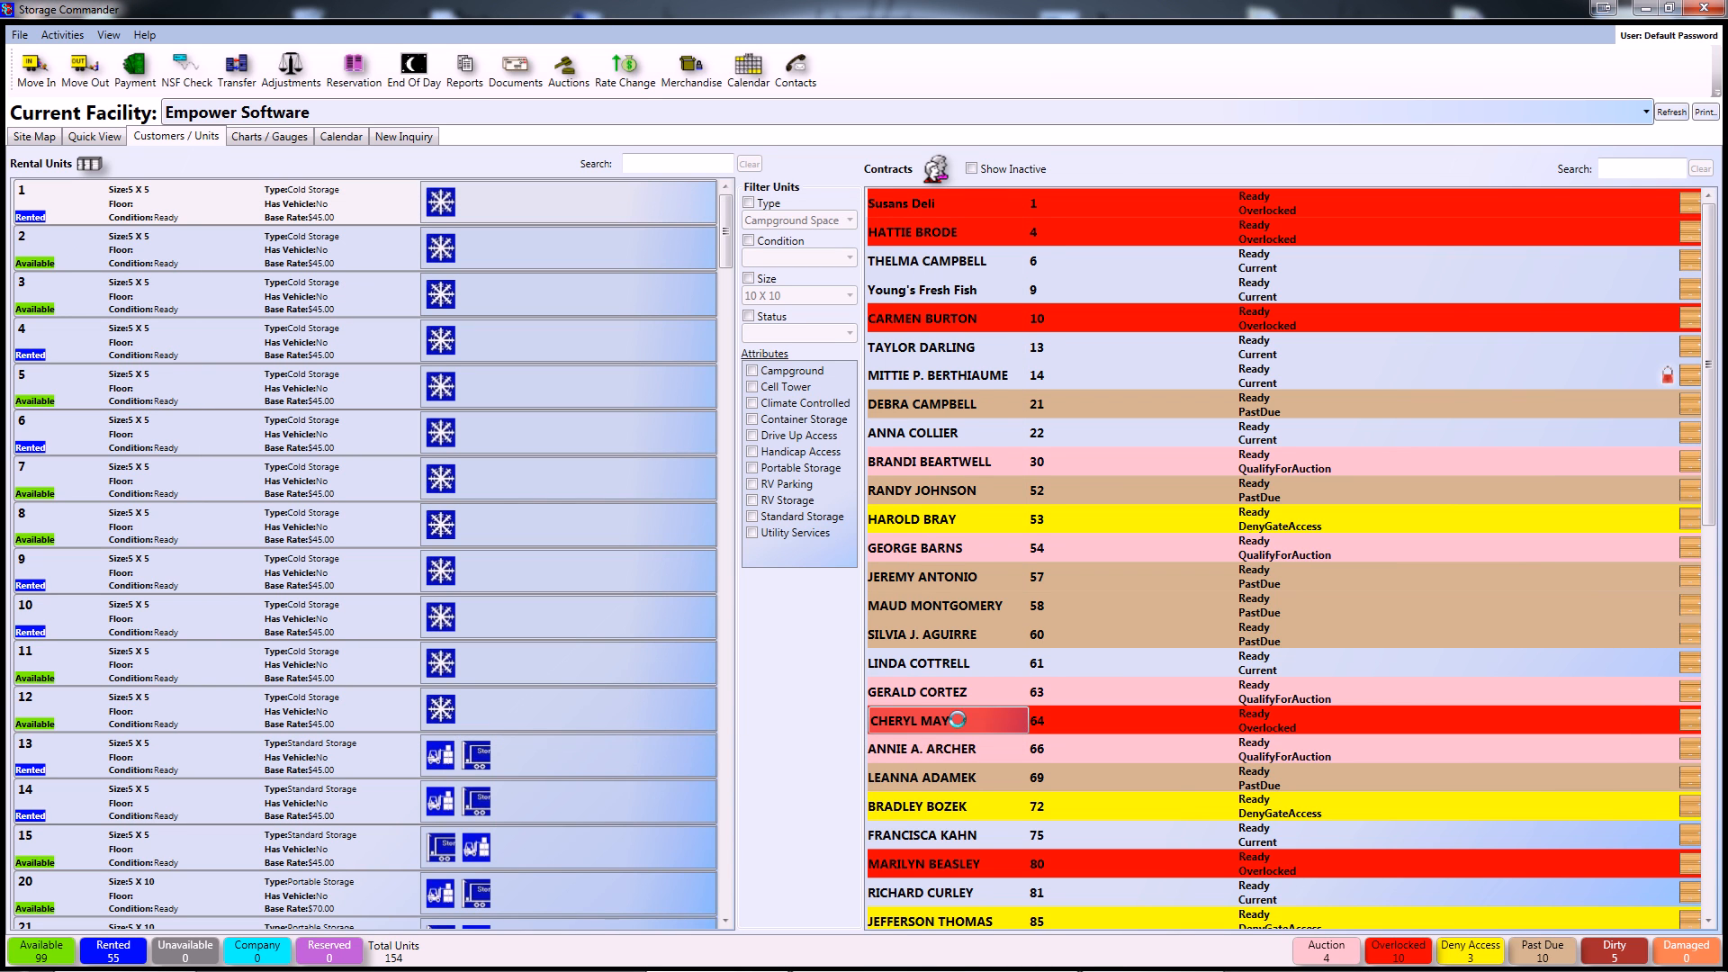
mouse_move(948, 720)
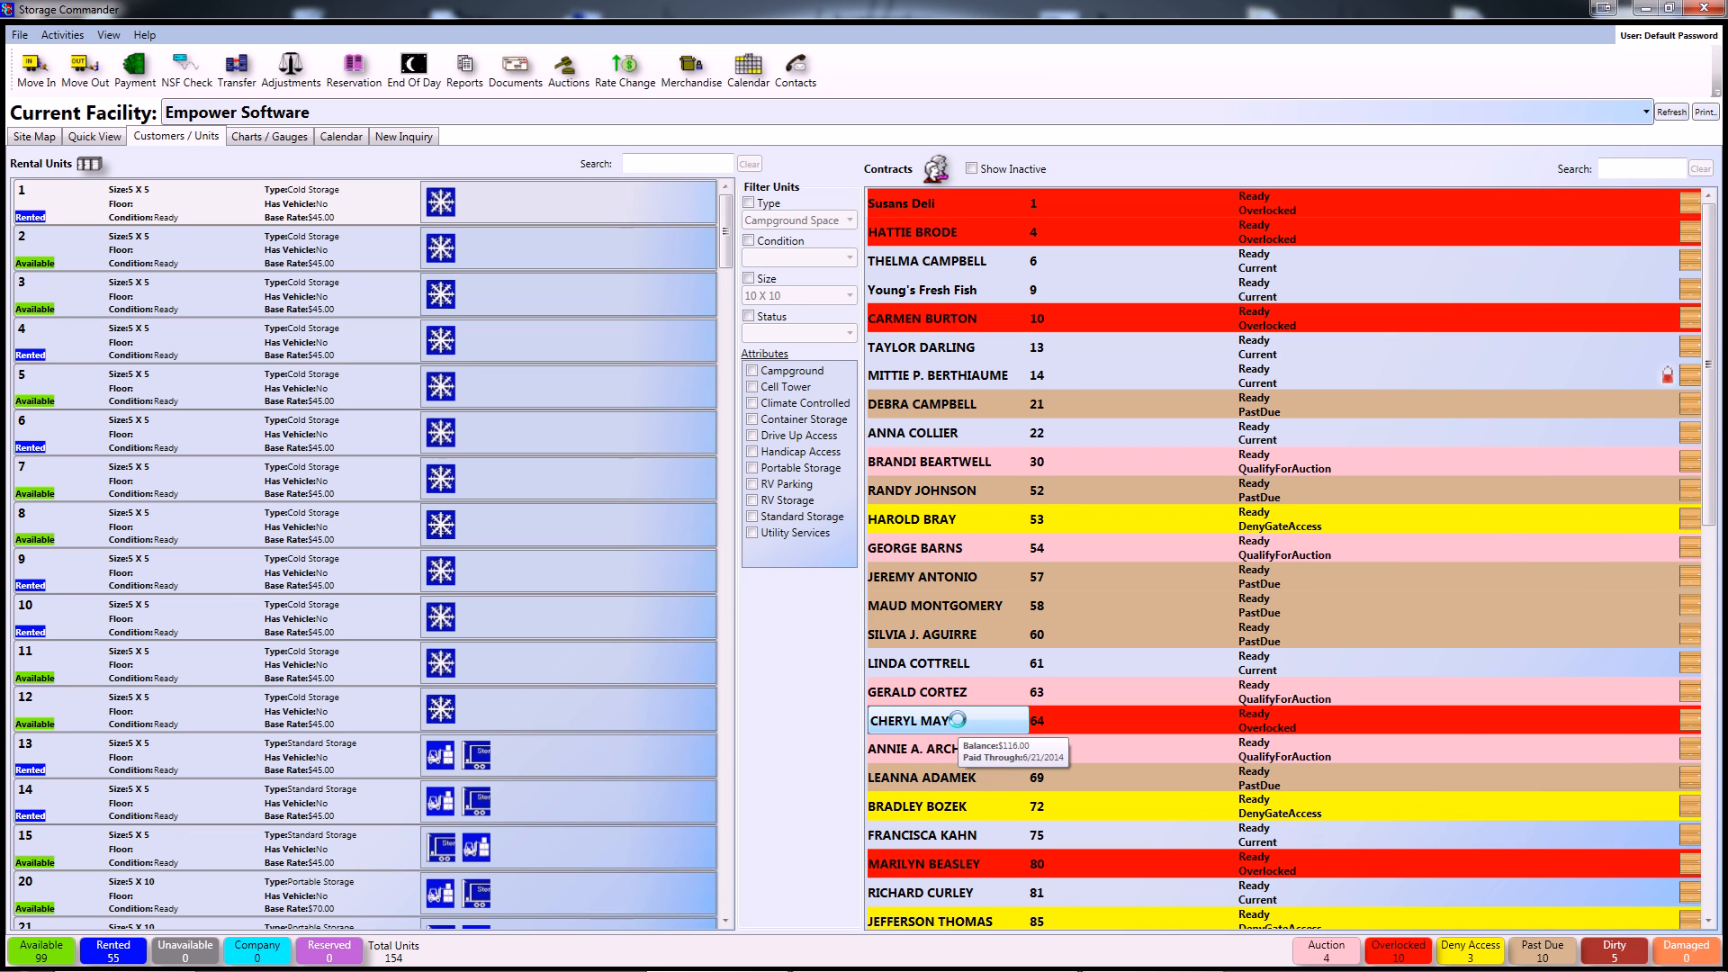
mouse_move(799, 605)
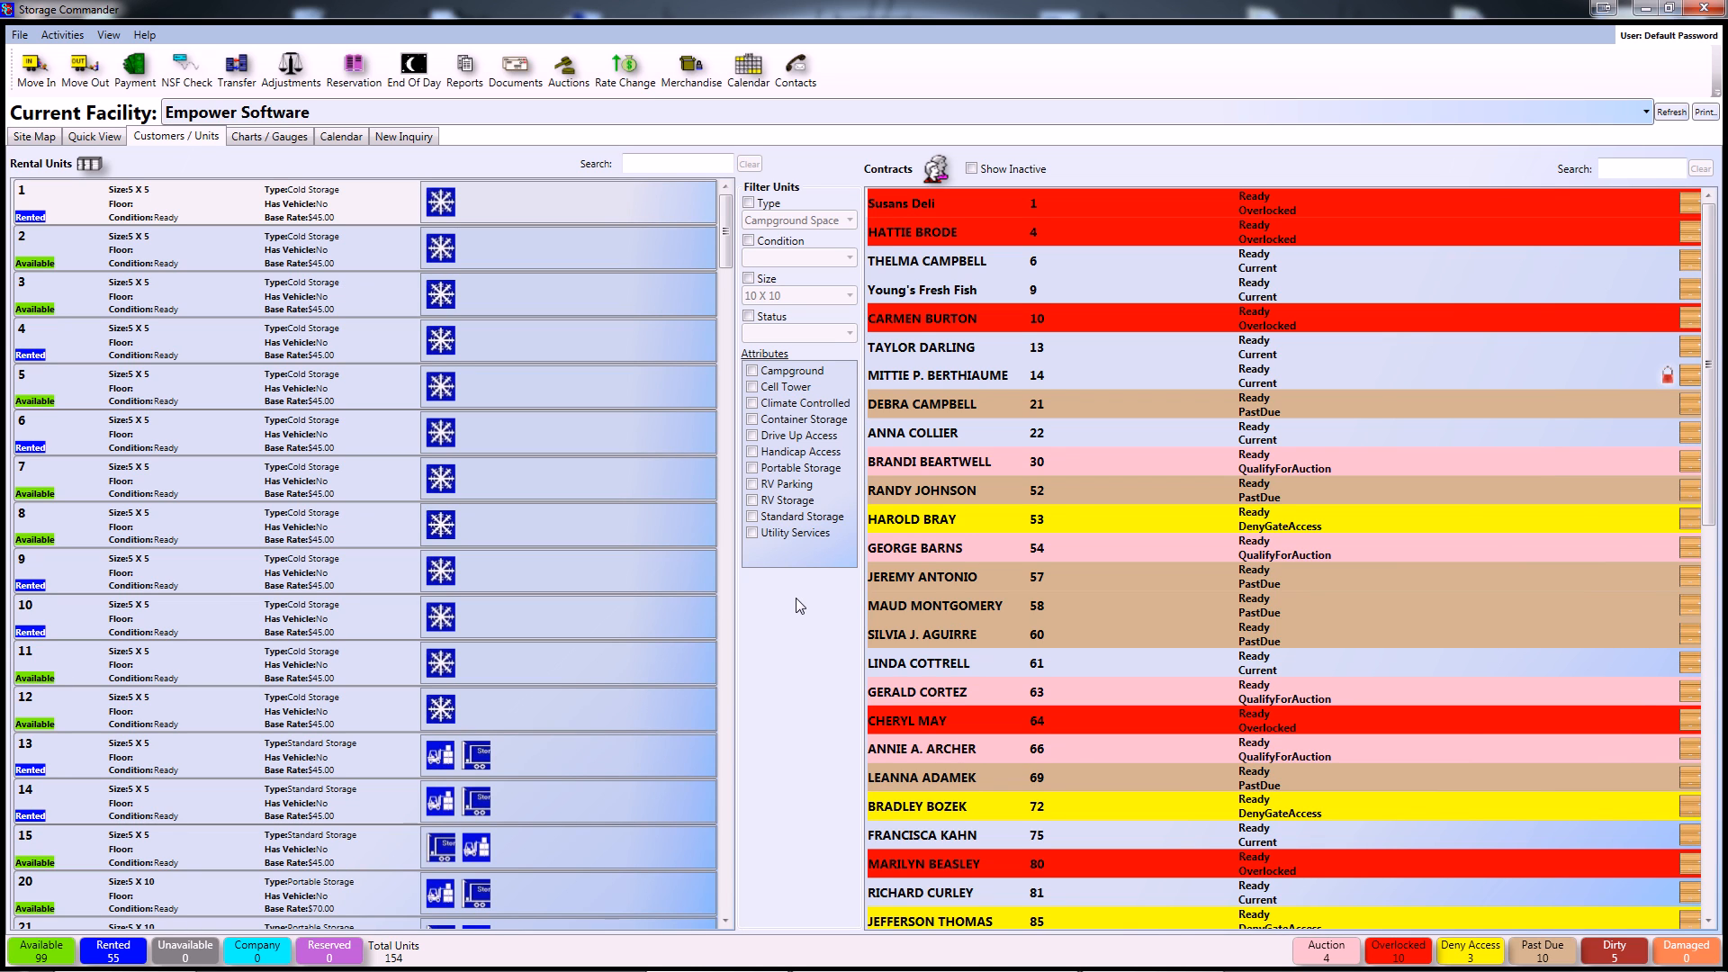